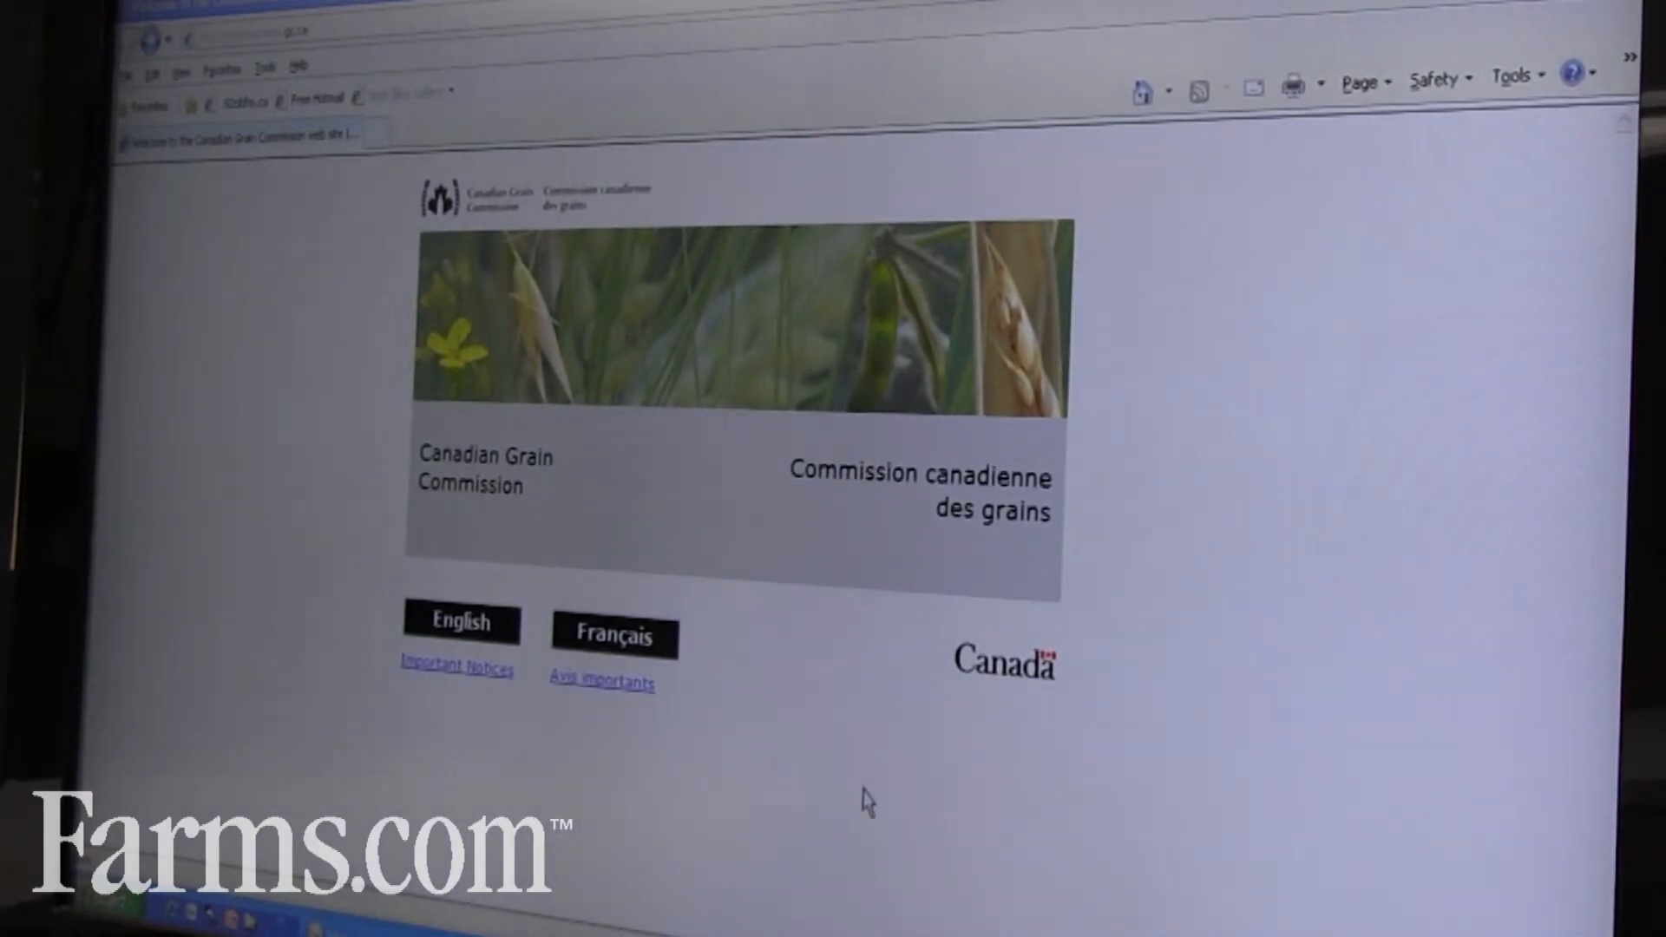
- Enter the English Canadian Grain Commission site and scroll to the Most requested box
left_click(470, 638)
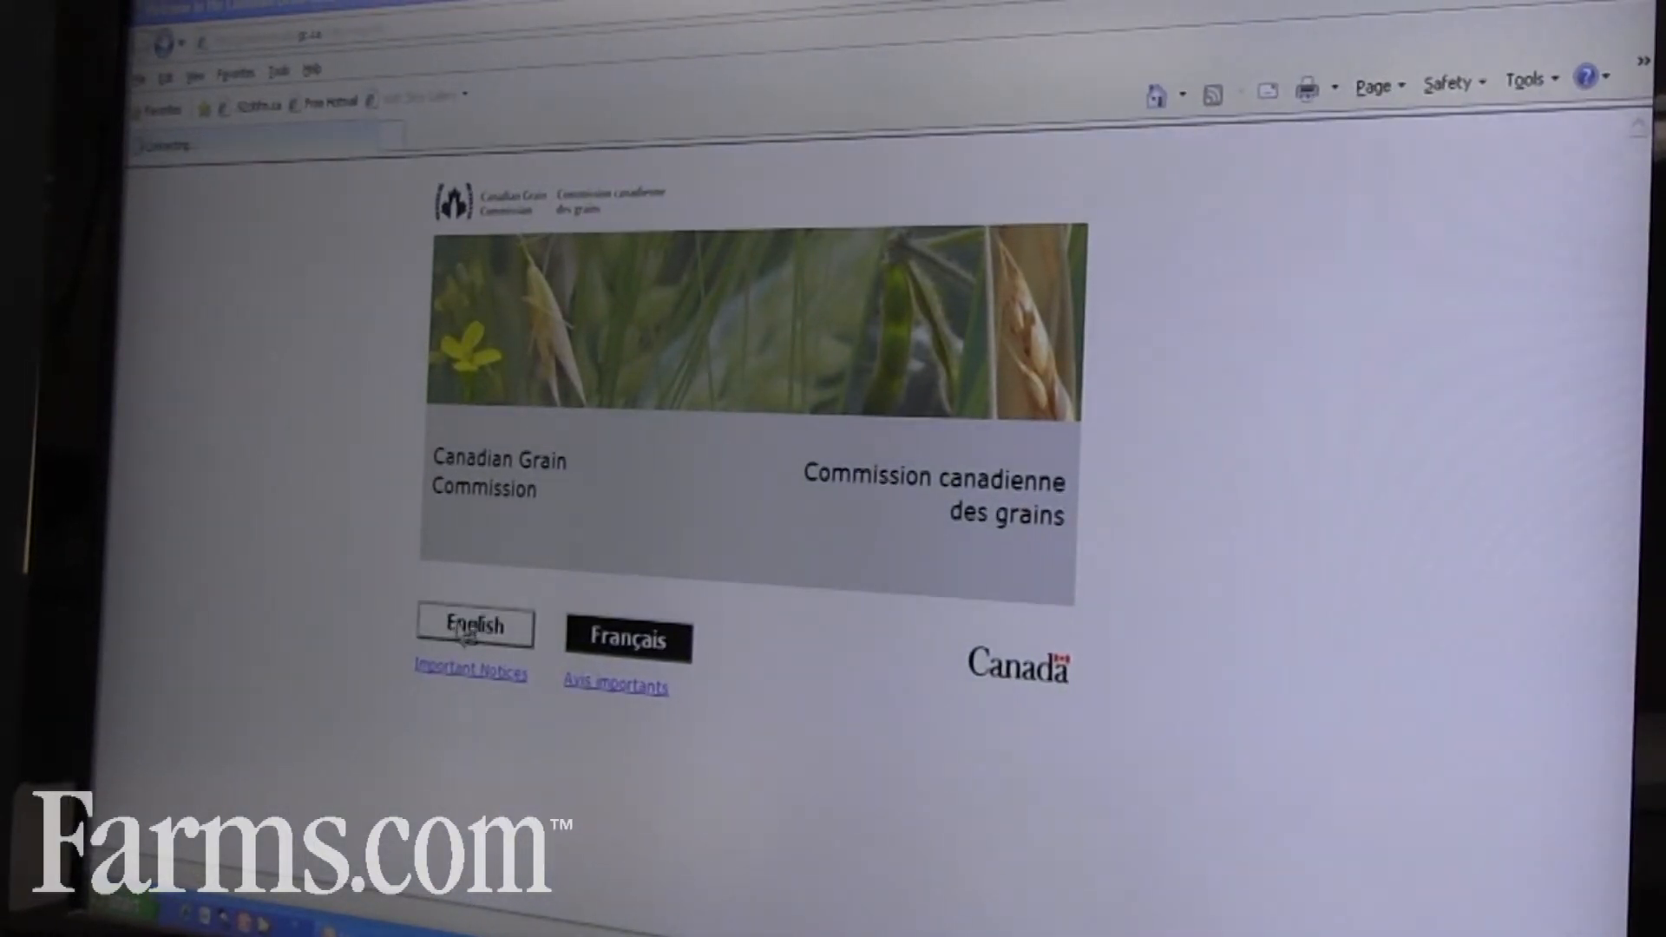
left_click(474, 626)
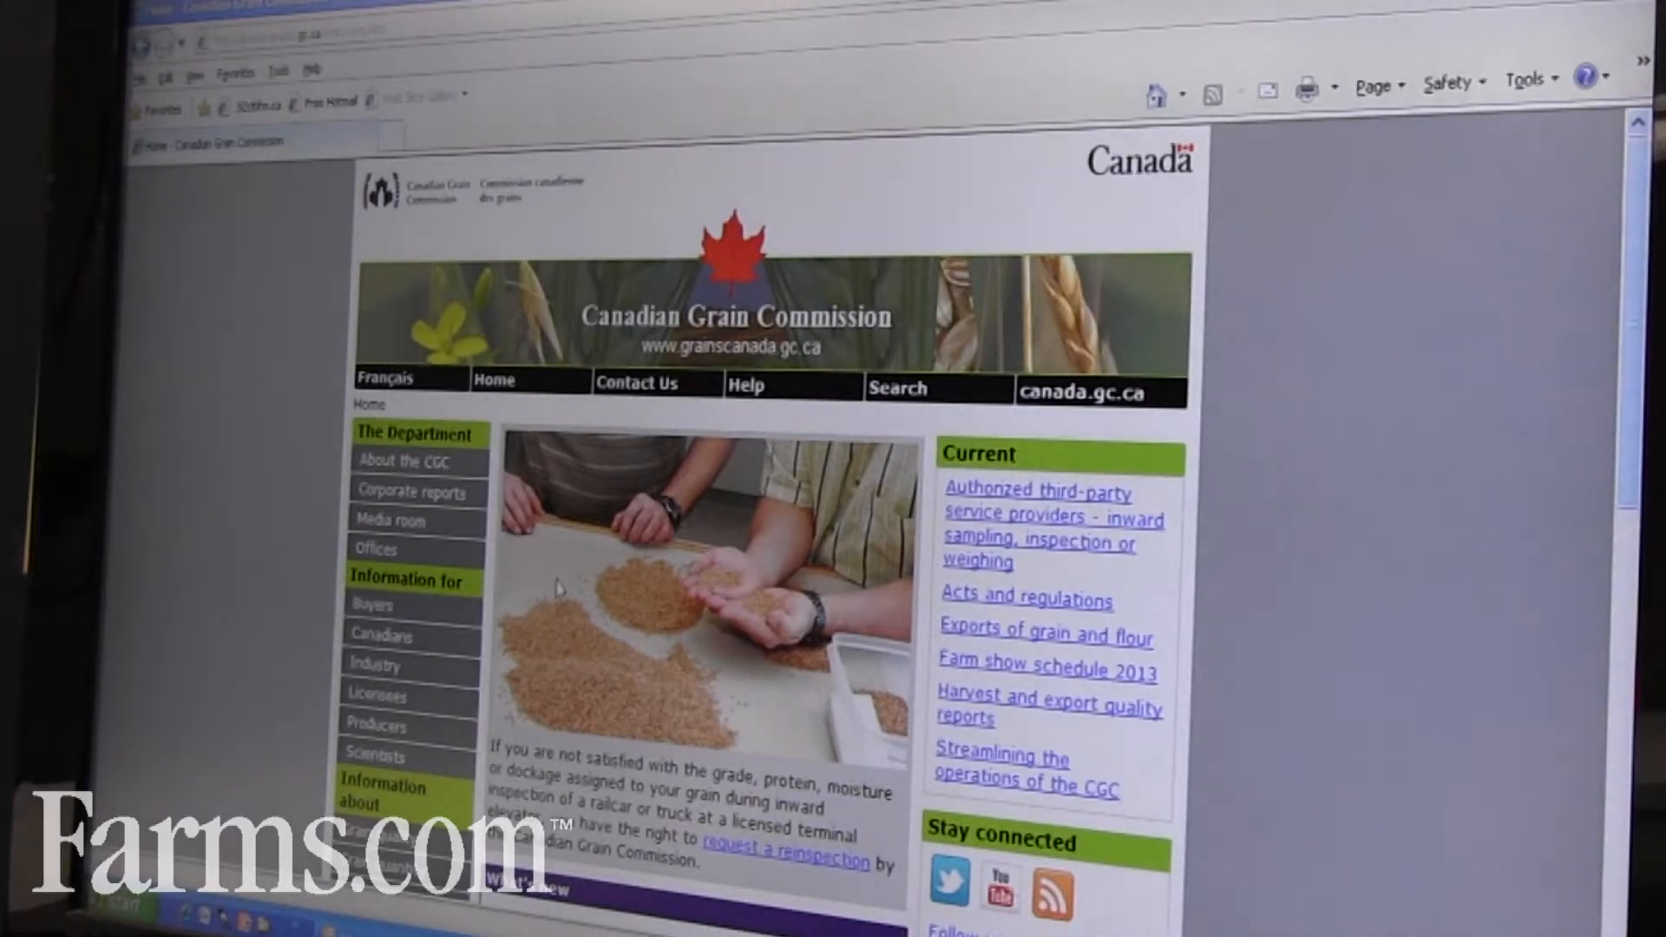
scroll("down", 3)
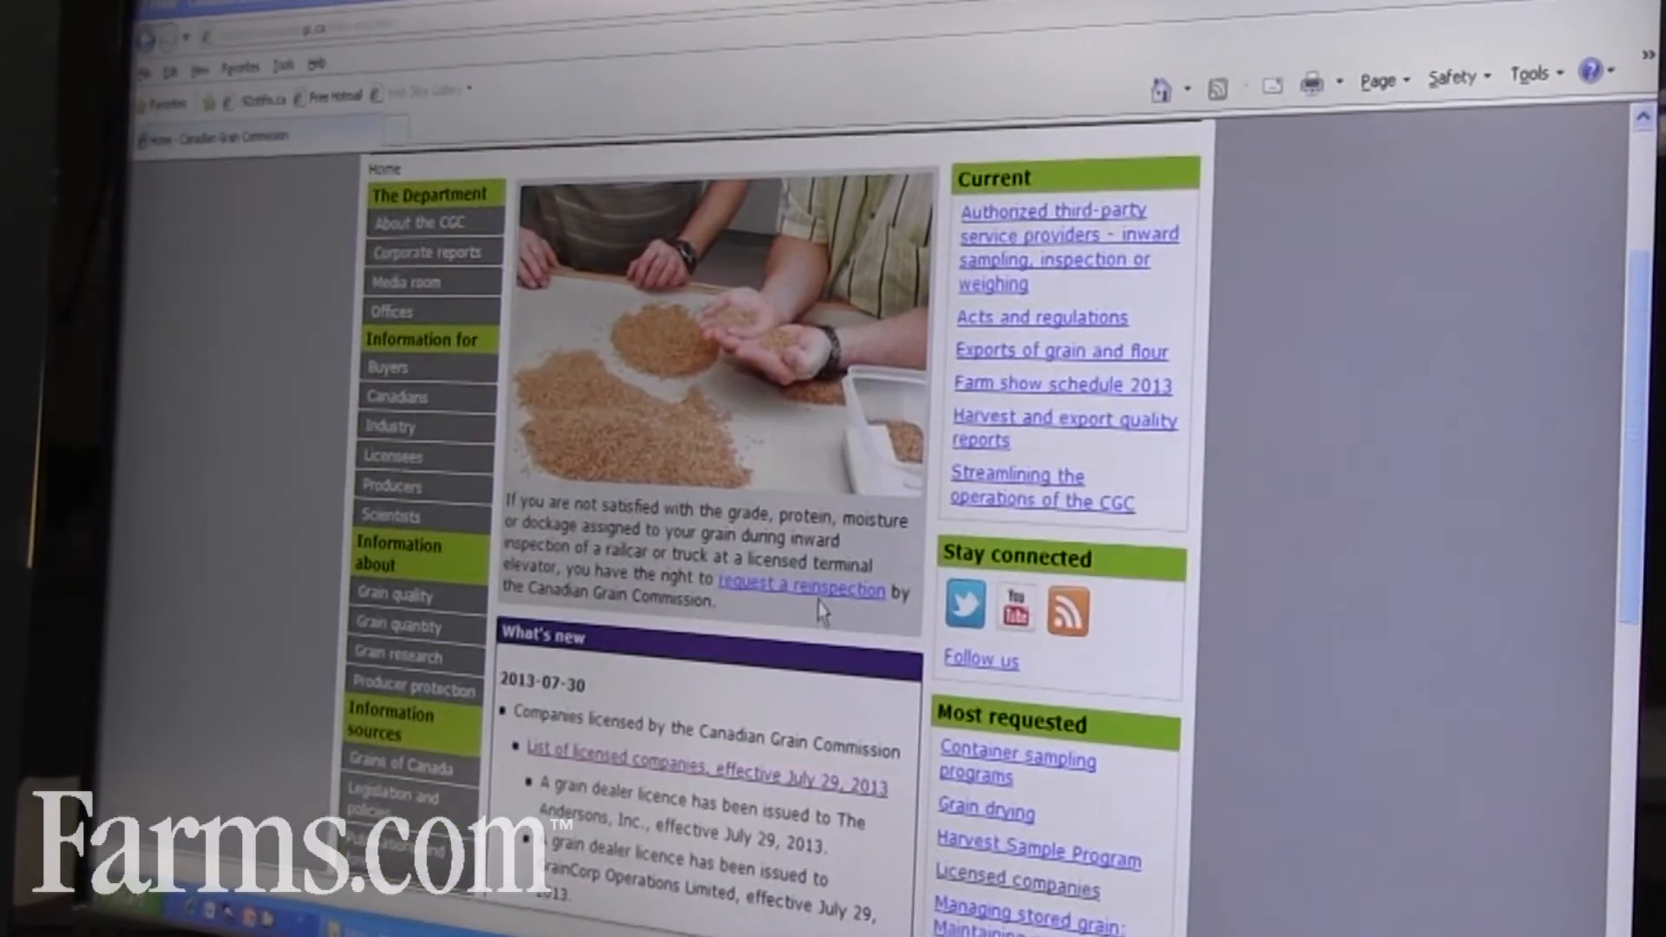
scroll("down", 3)
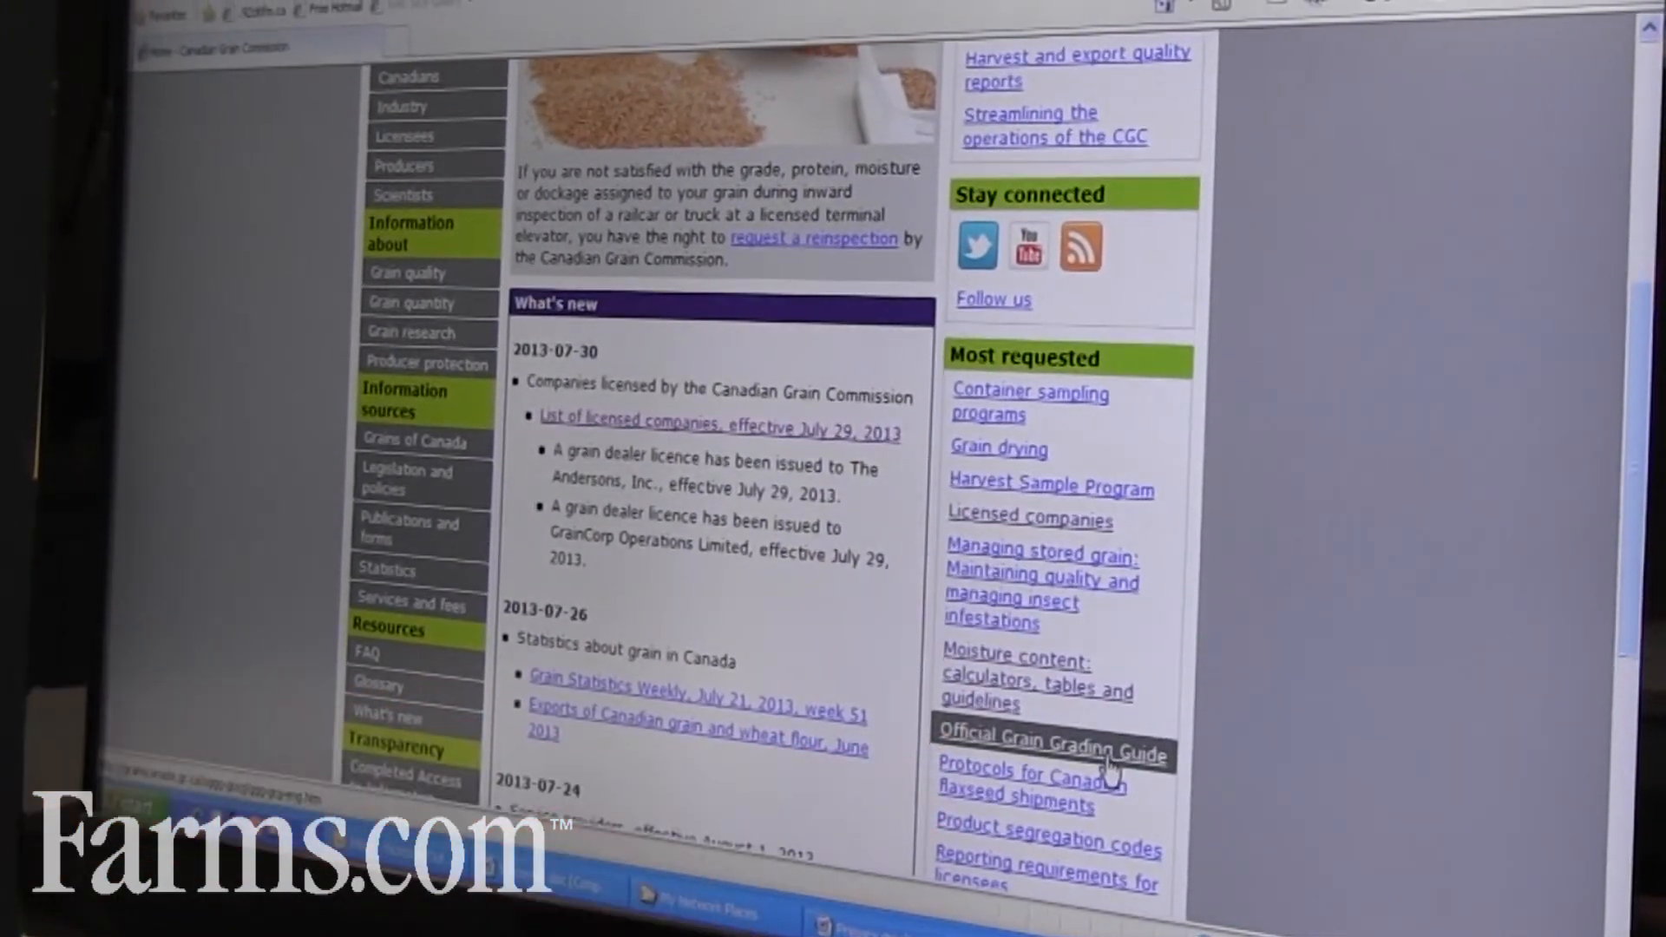
- Open the Official Grain Grading Guide and scroll through its table of contents
left_click(1059, 751)
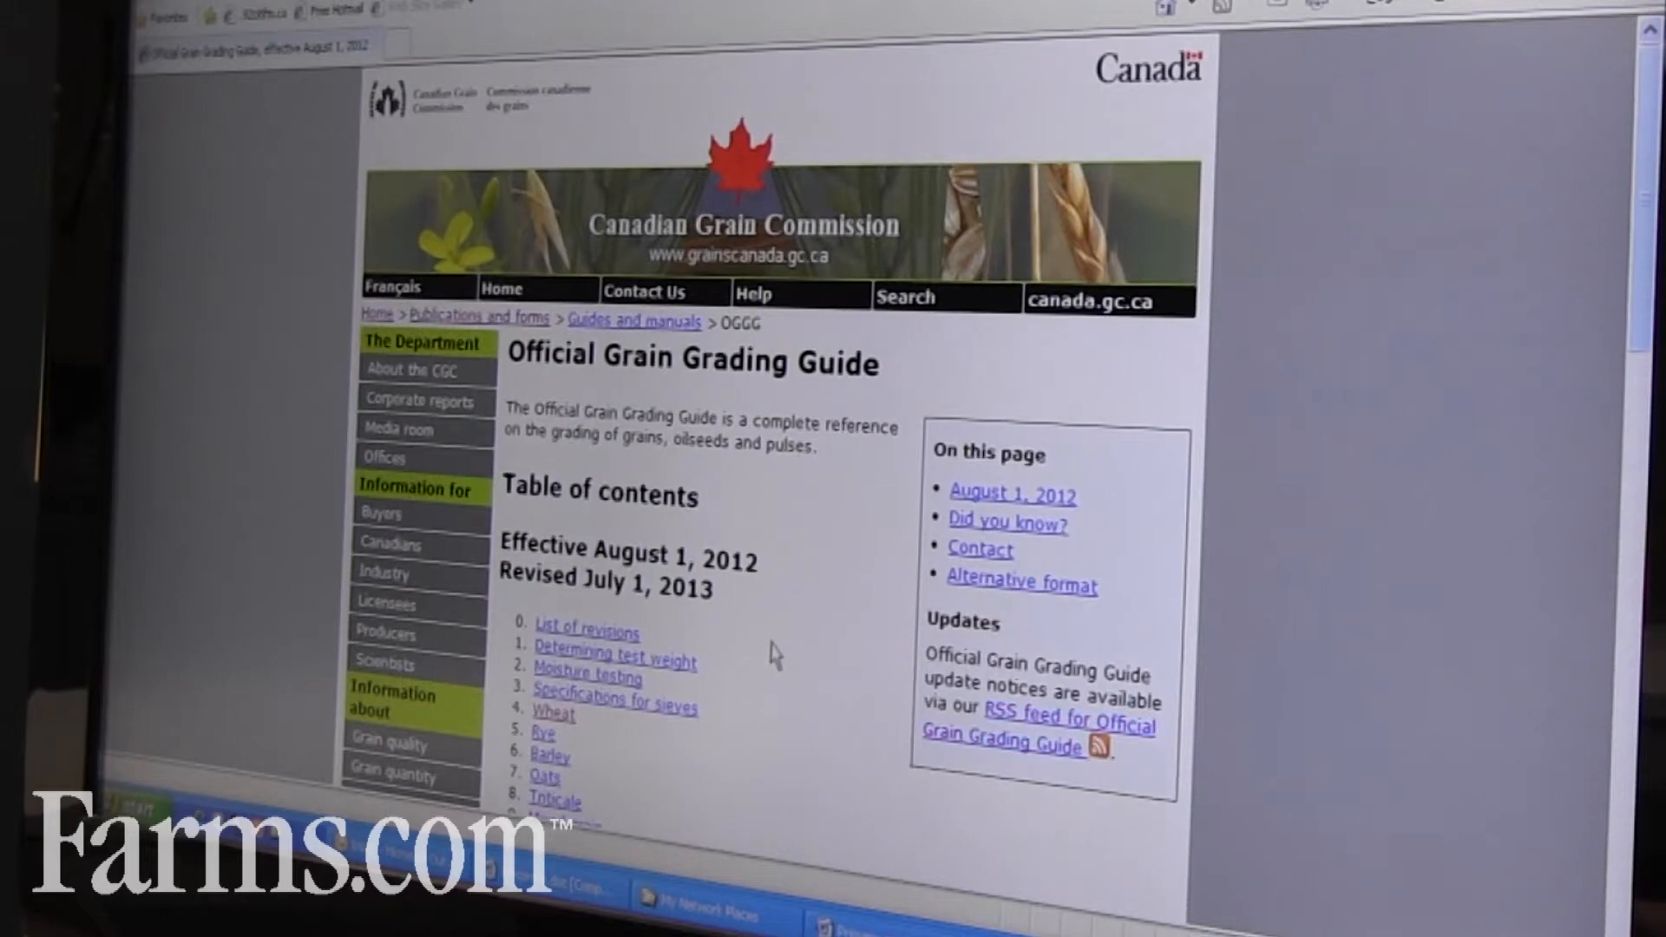
scroll("down", 3)
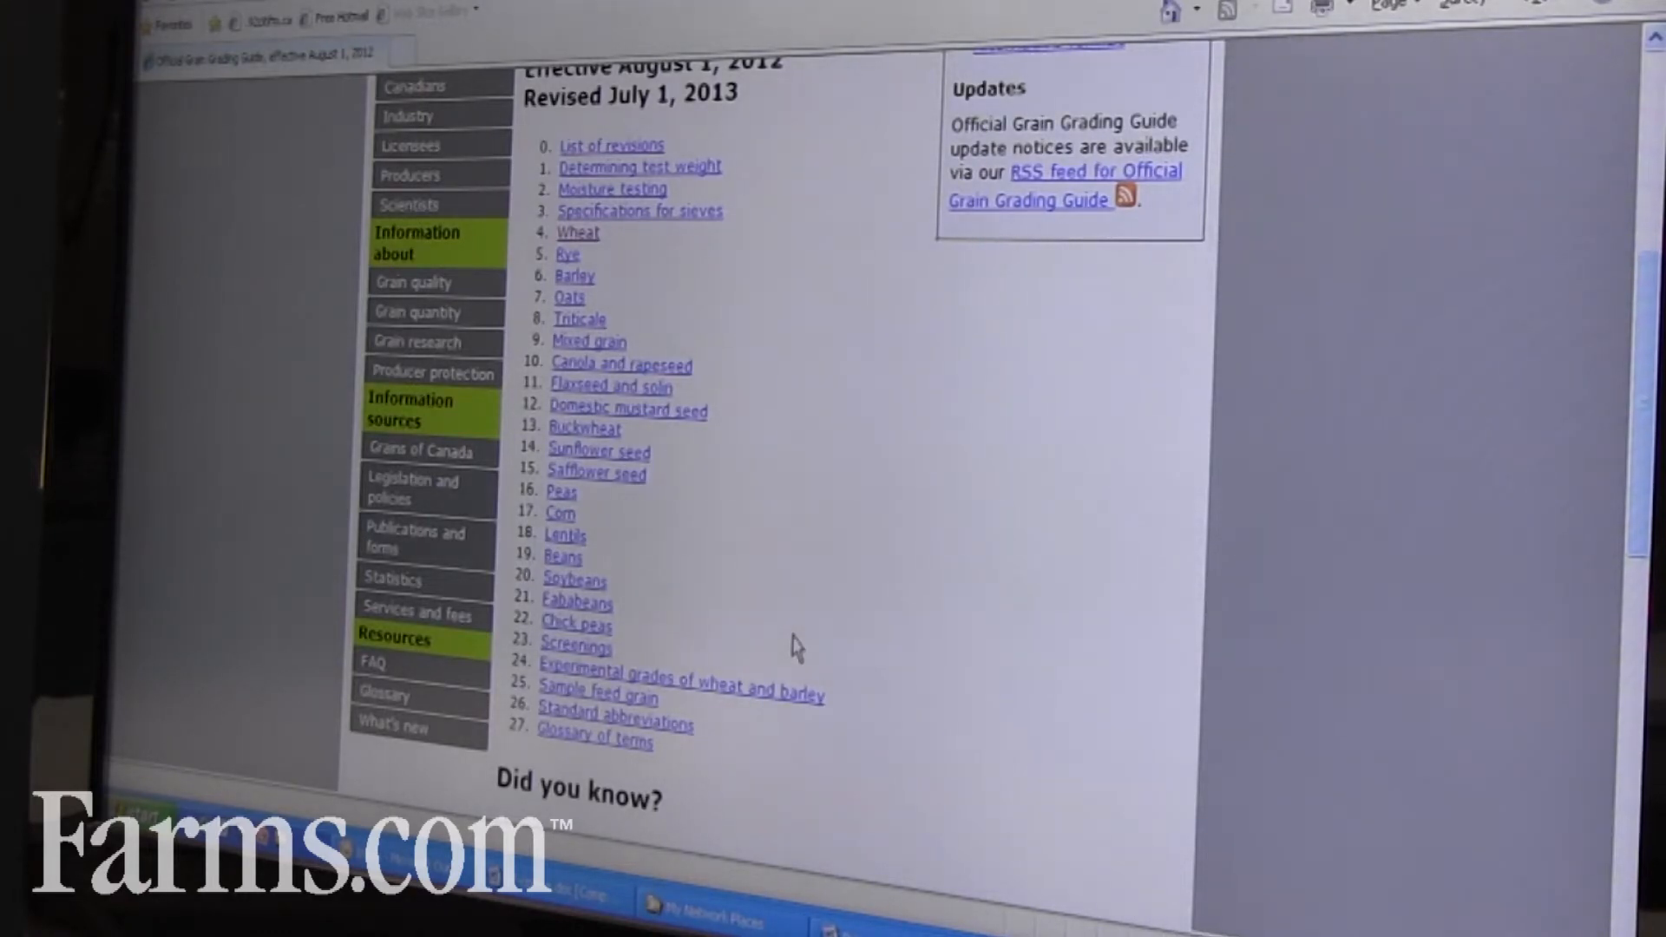
mouse_move(600, 186)
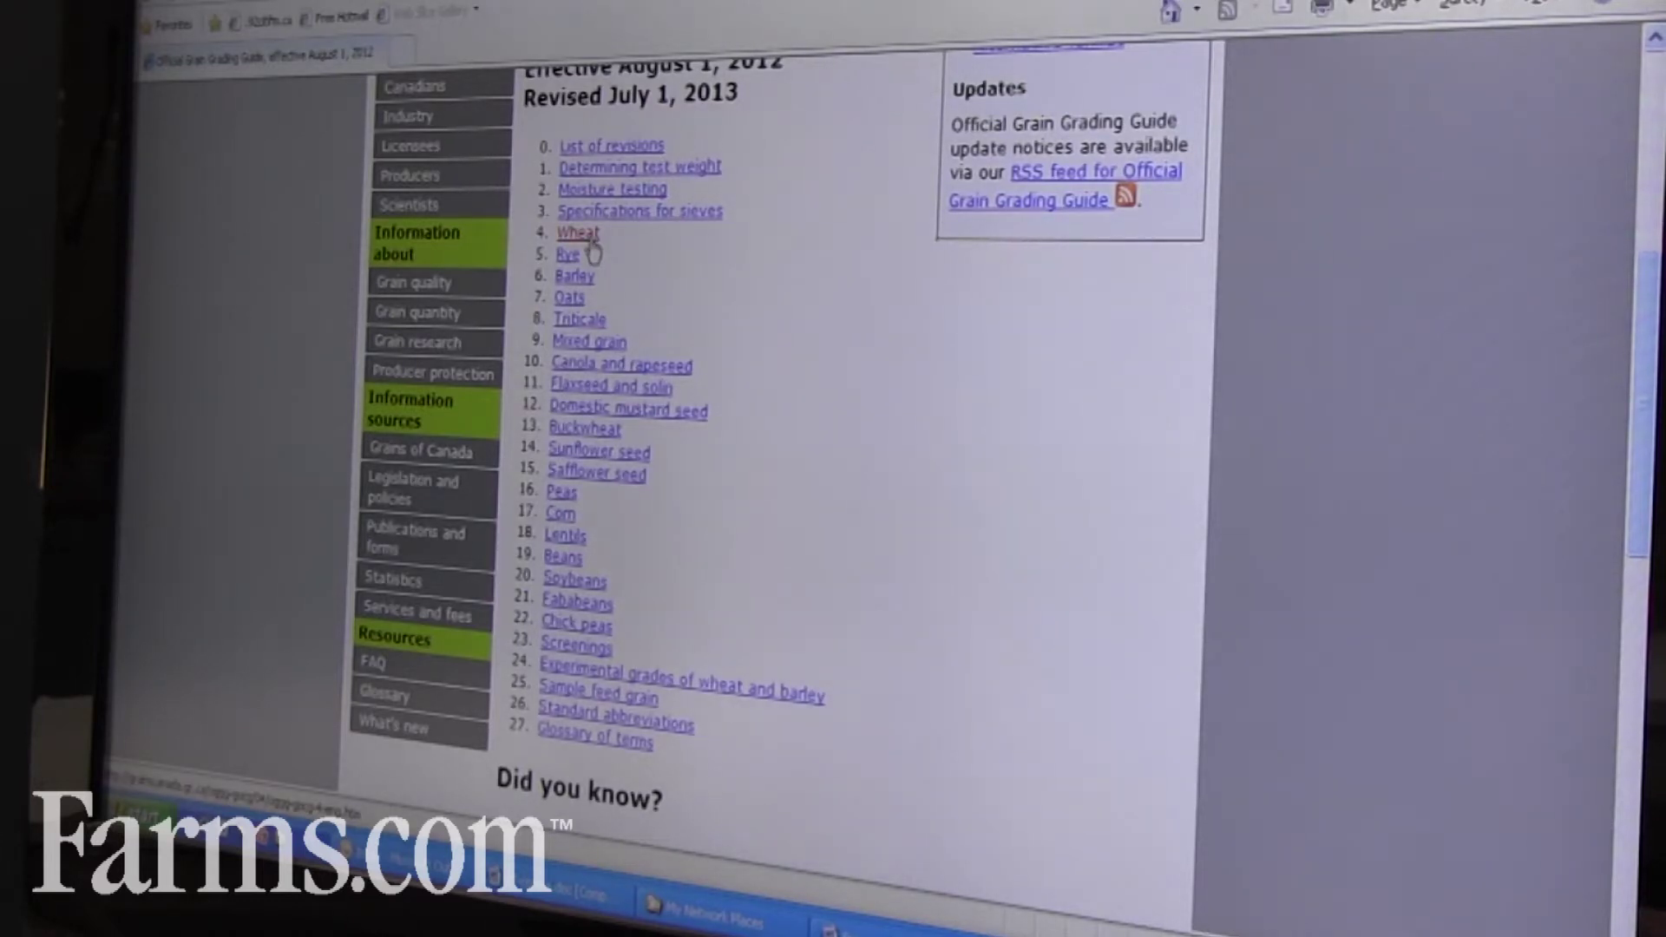
- Open the Wheat chapter and its Grading factors page listing wheat grading factors
left_click(578, 233)
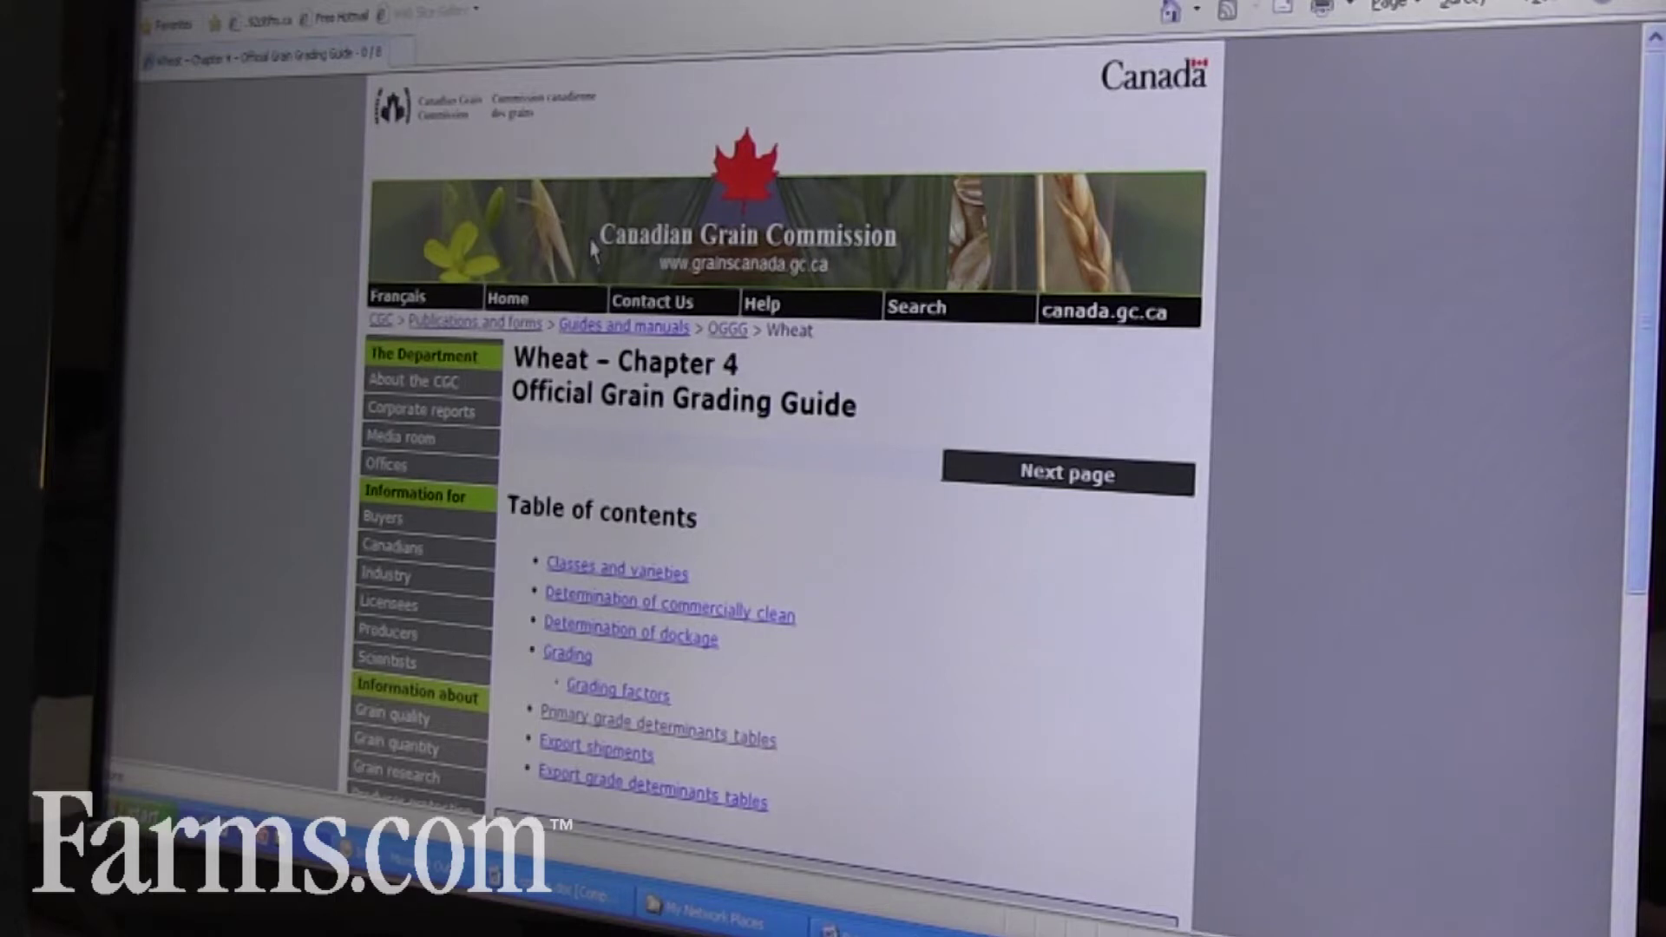
scroll("down", 3)
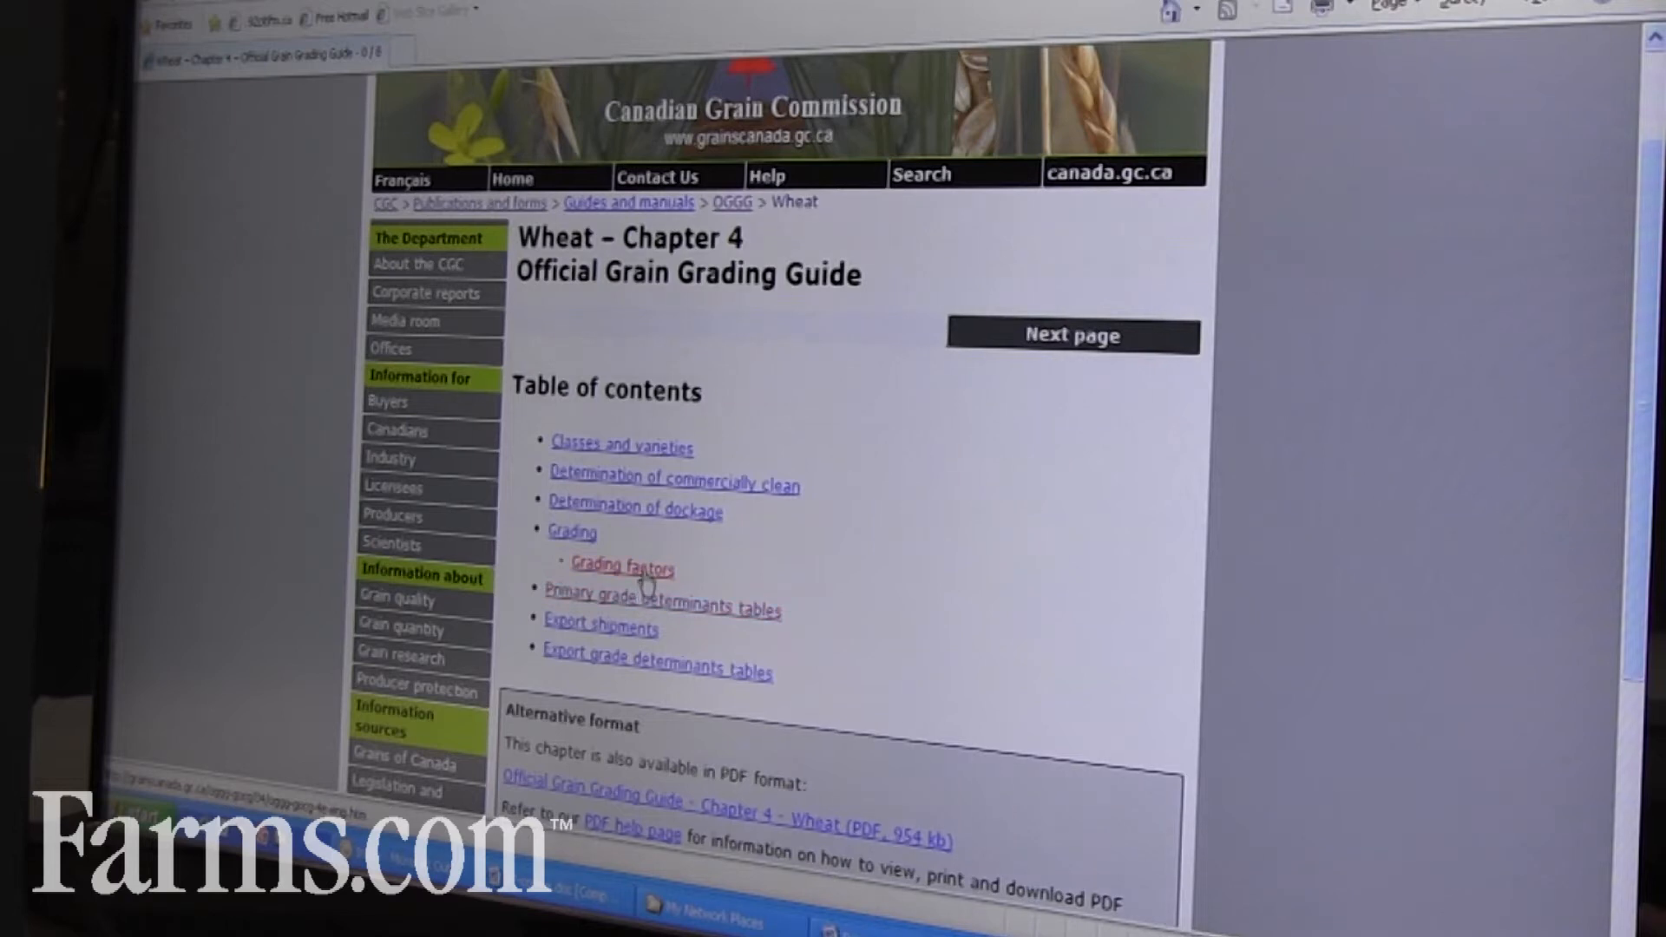
left_click(619, 567)
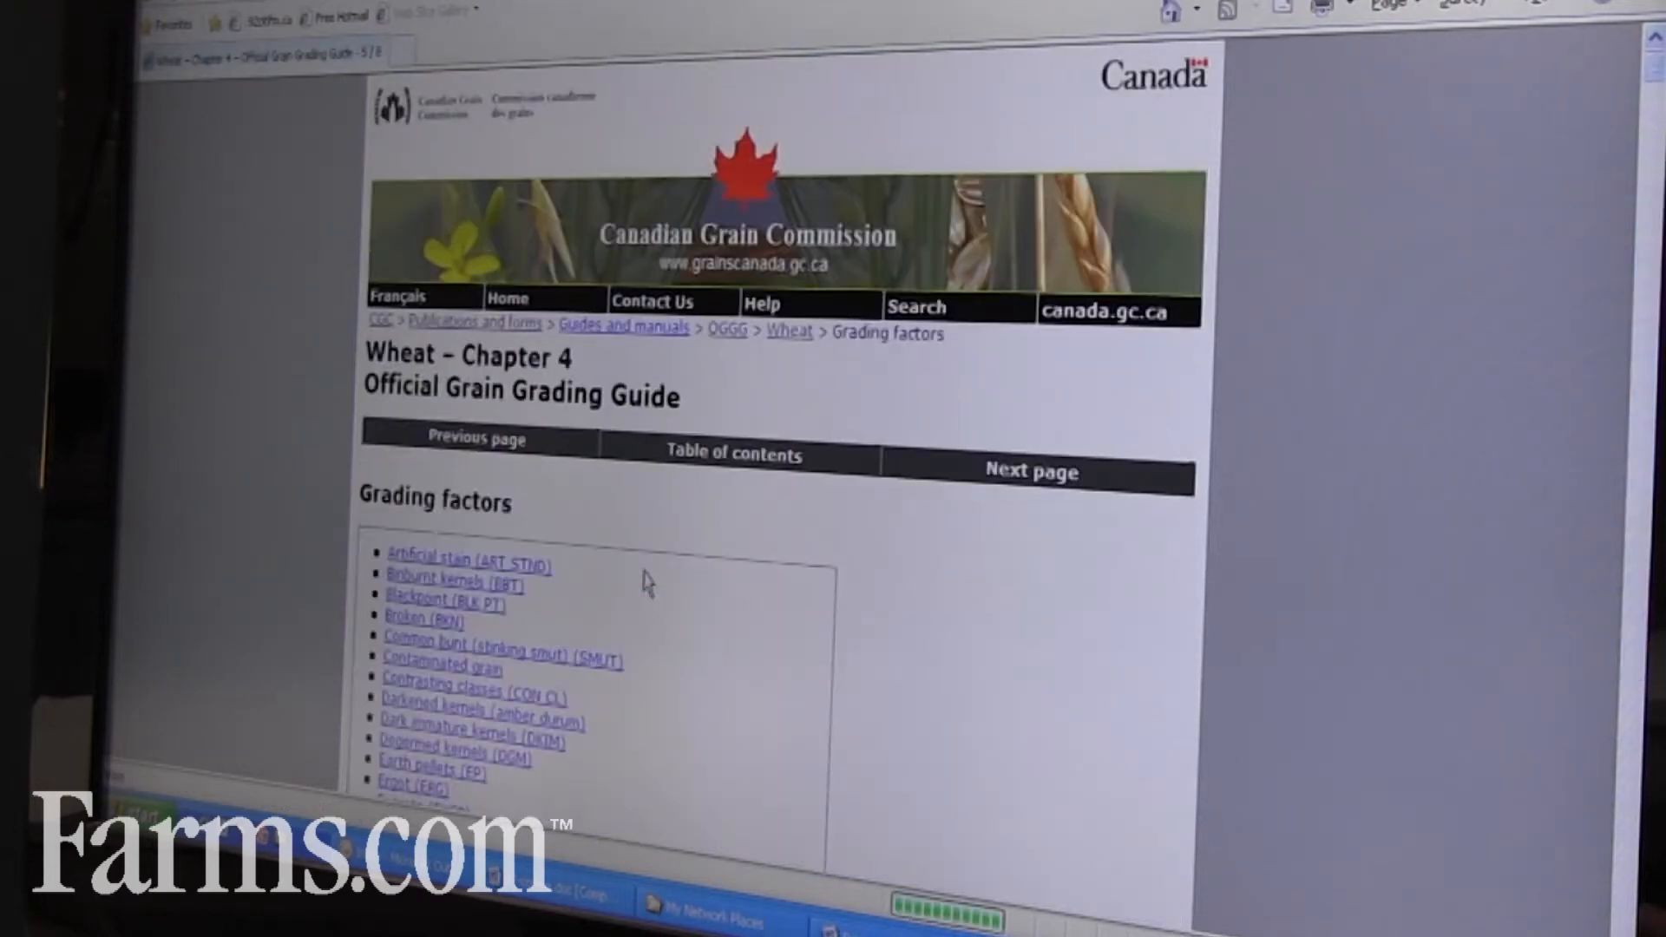
scroll("down", 3)
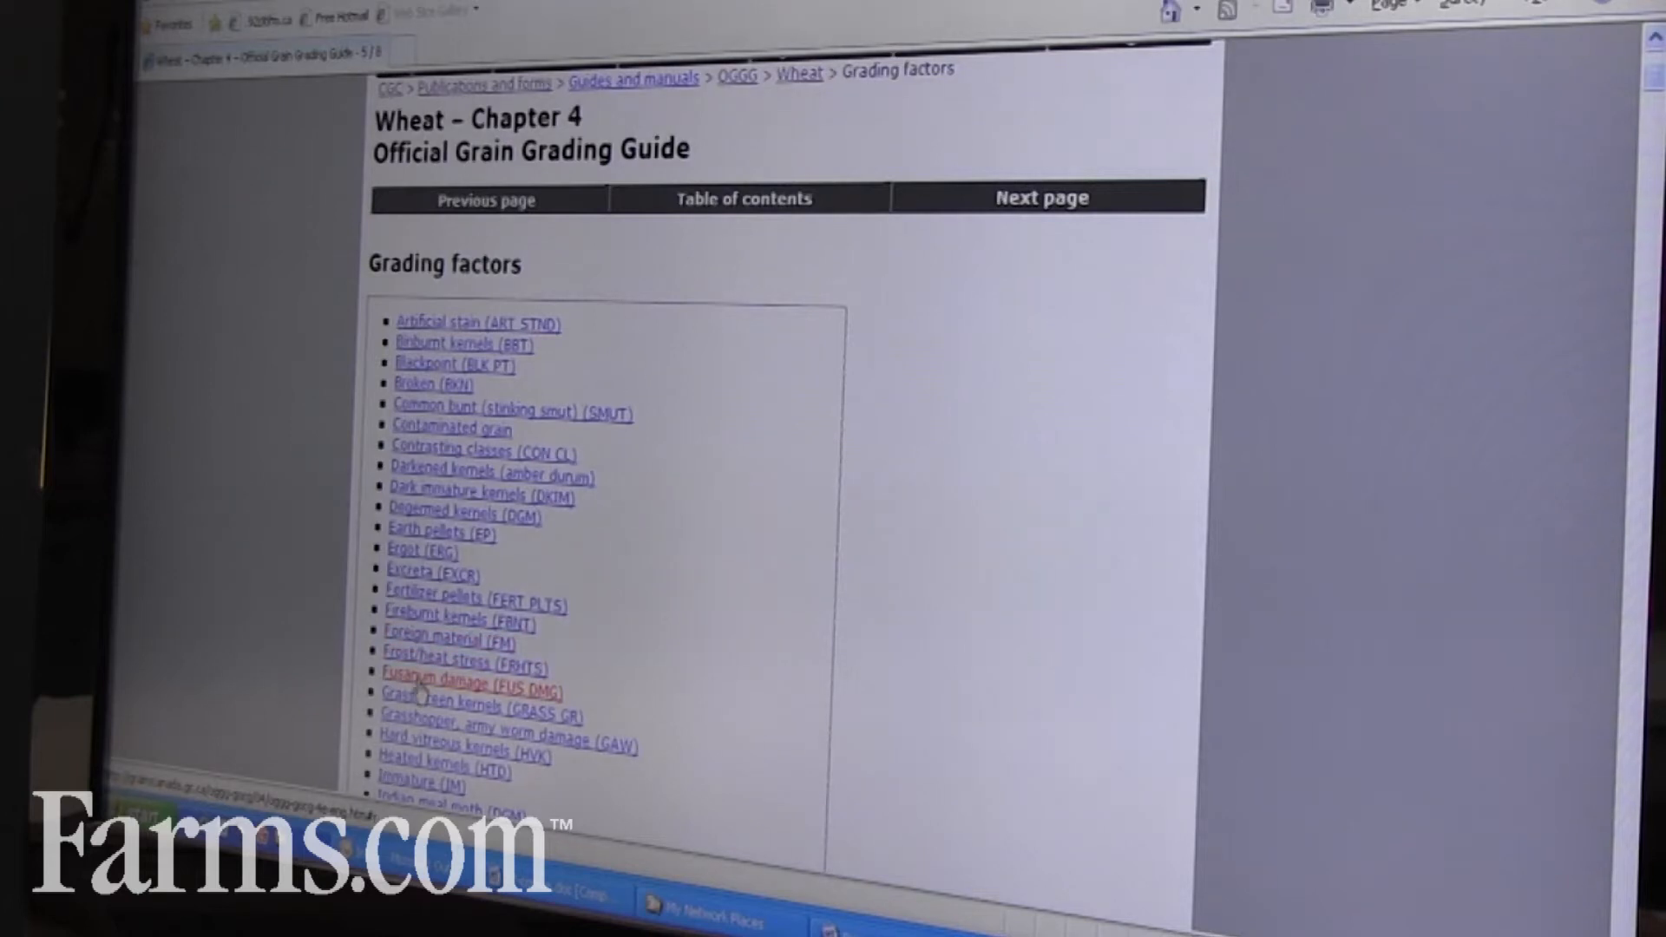
left_click(441, 691)
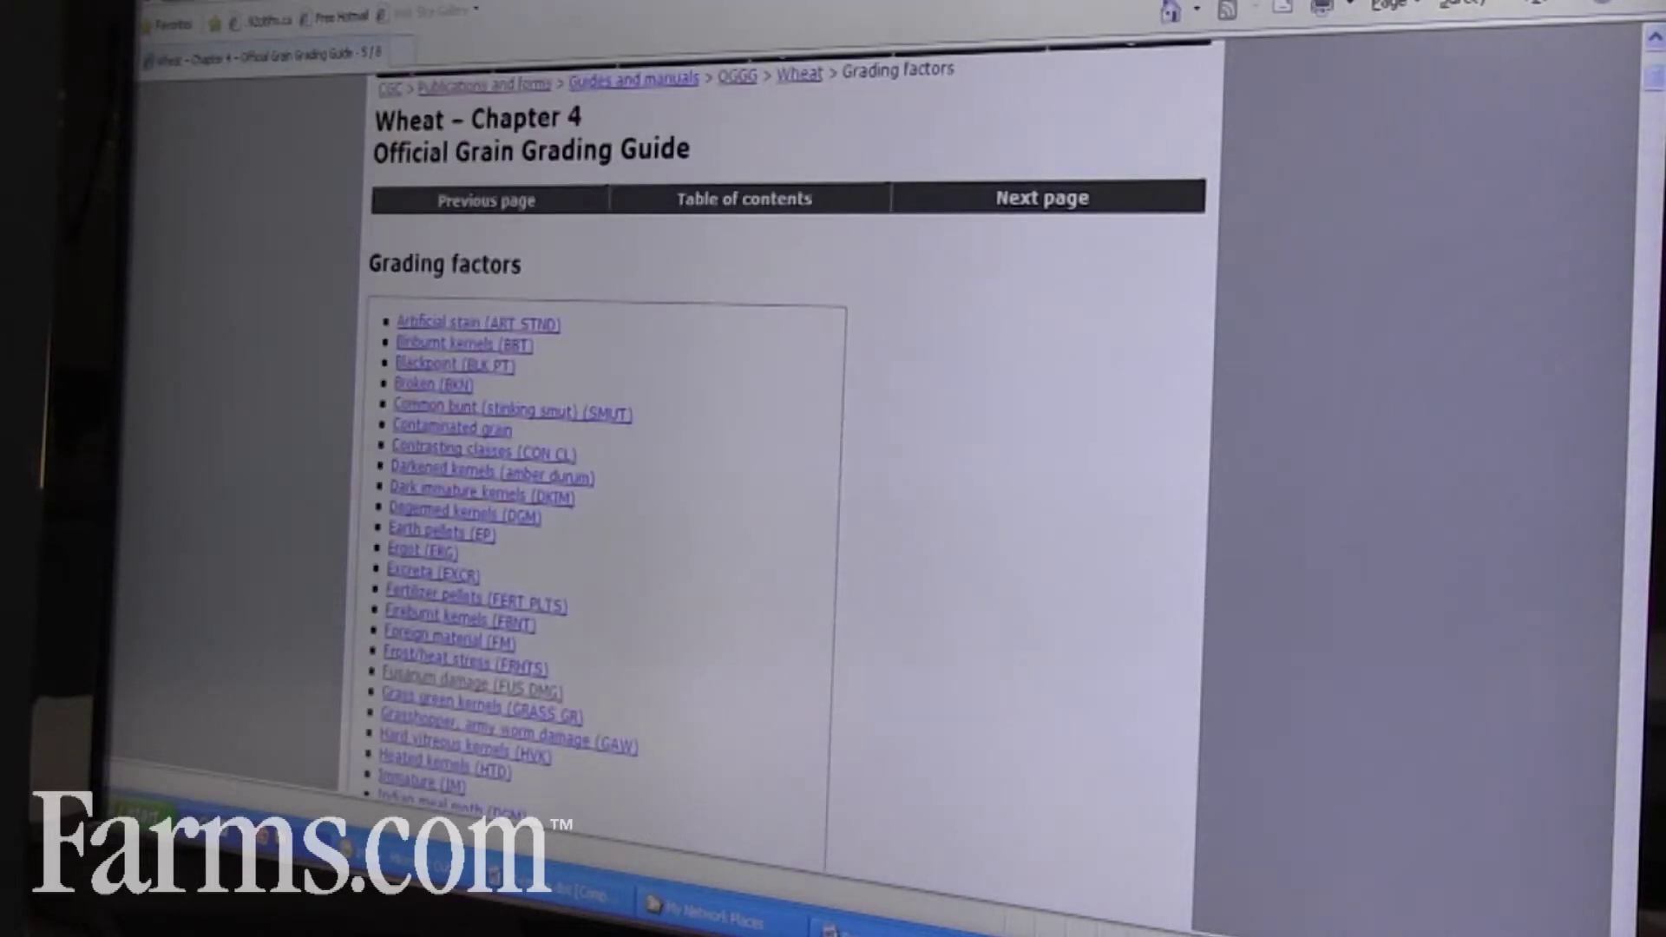
- Return to the Wheat contents and open the CWRS primary grade determinants table
left_click(722, 198)
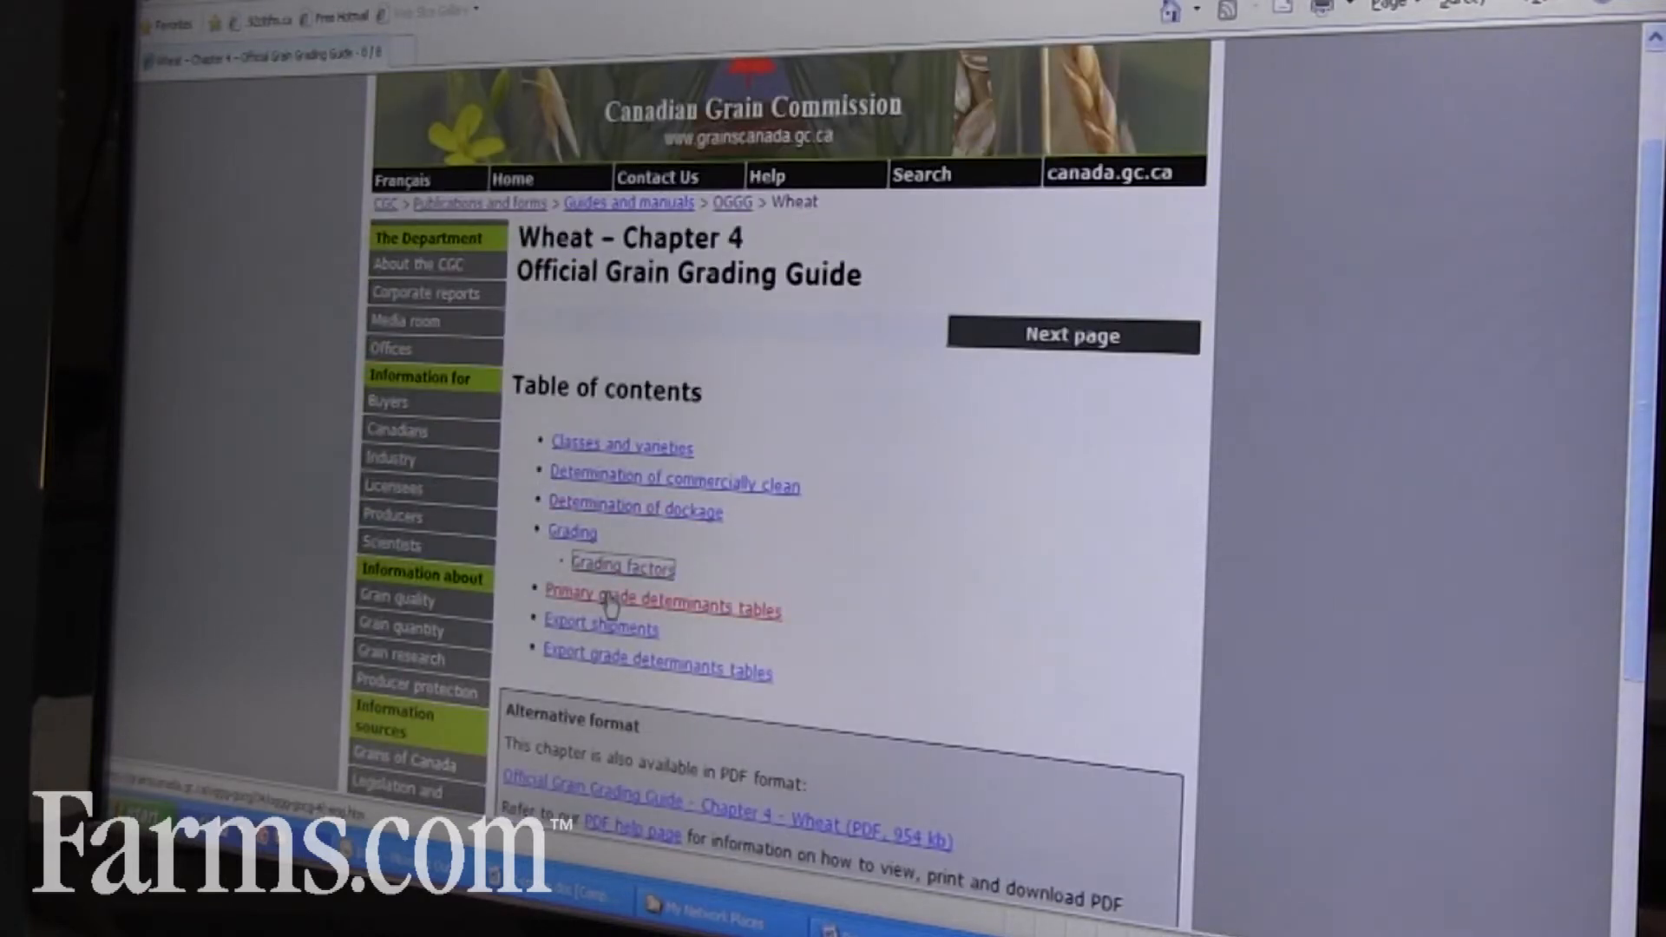
mouse_move(717, 630)
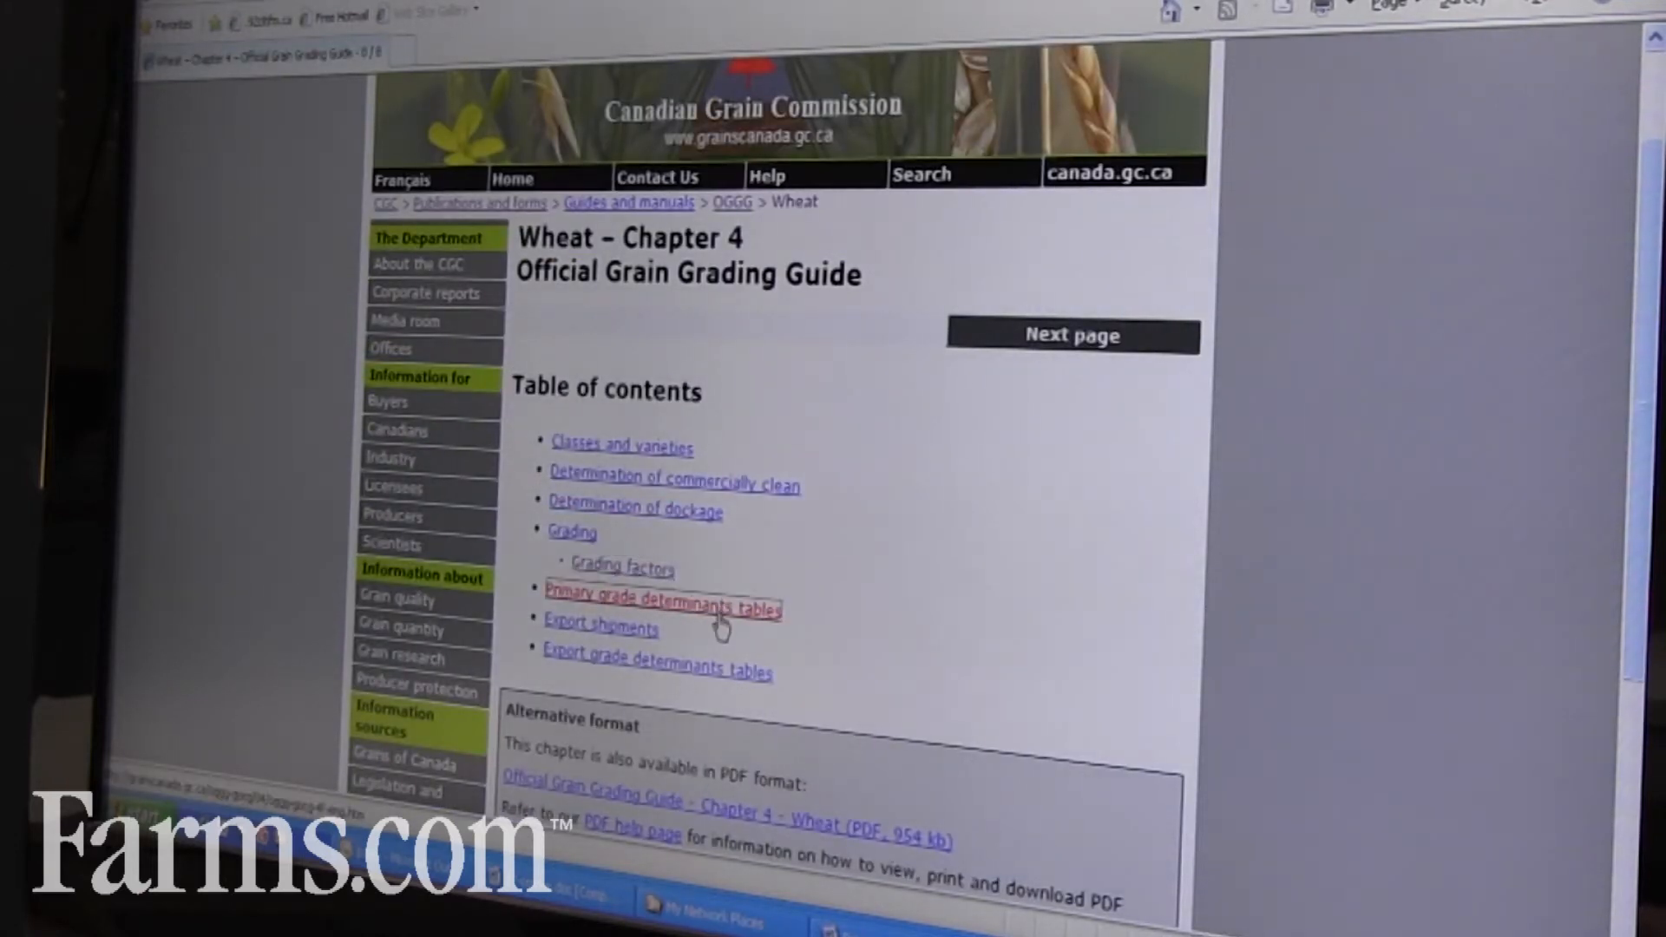
left_click(663, 597)
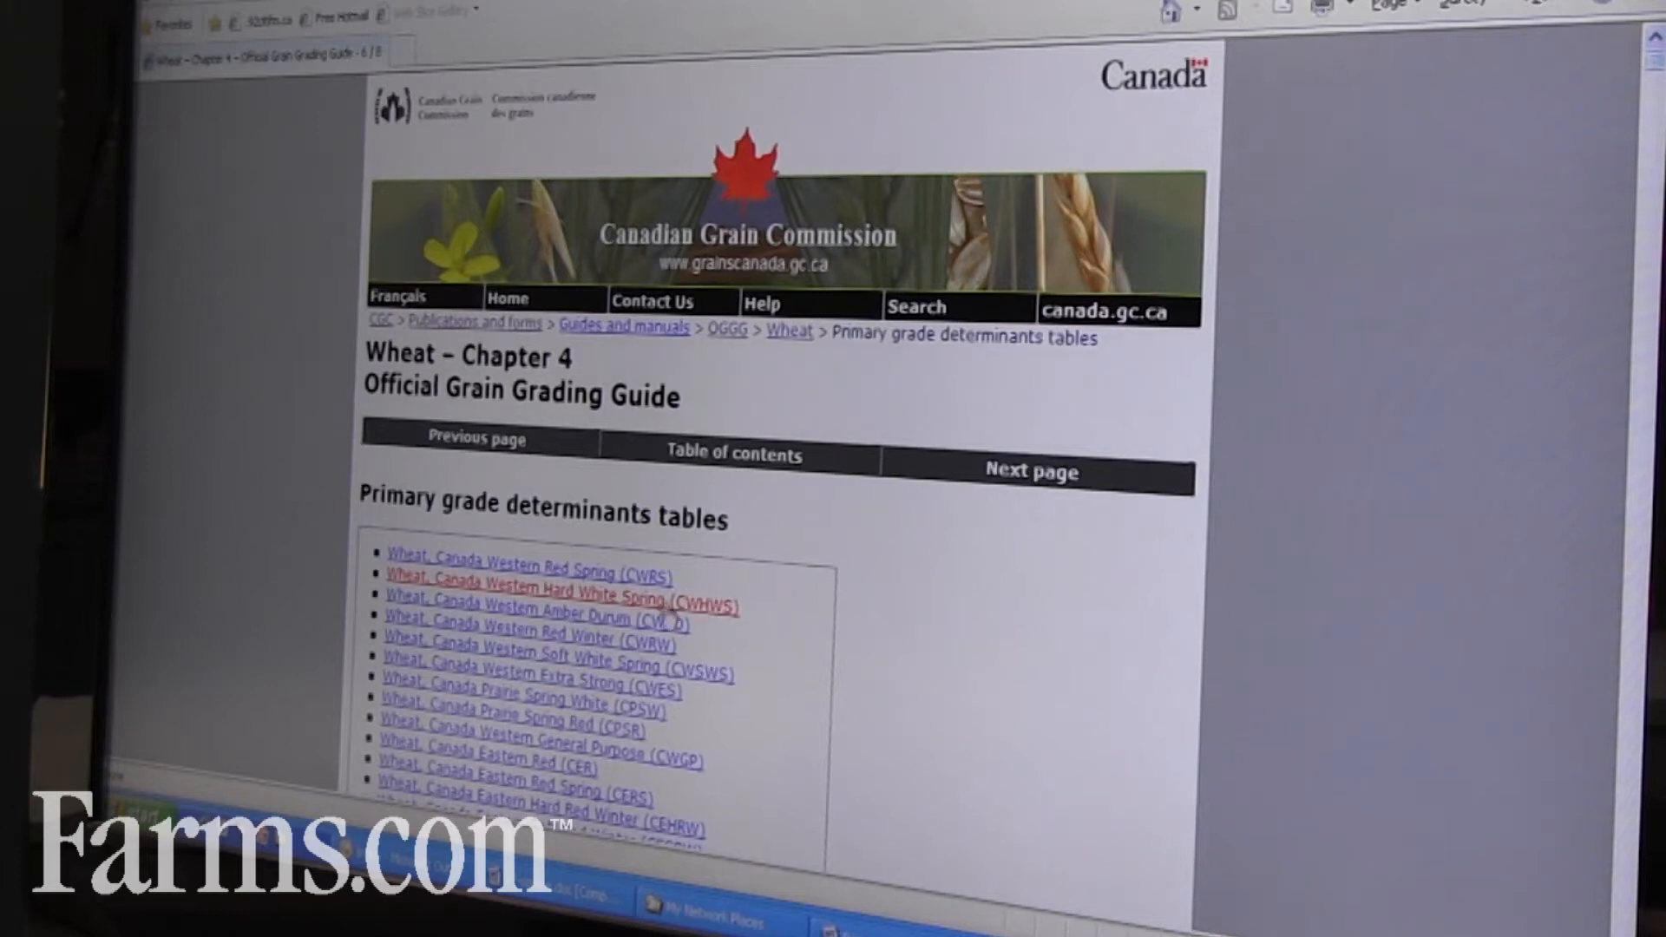
scroll("down", 3)
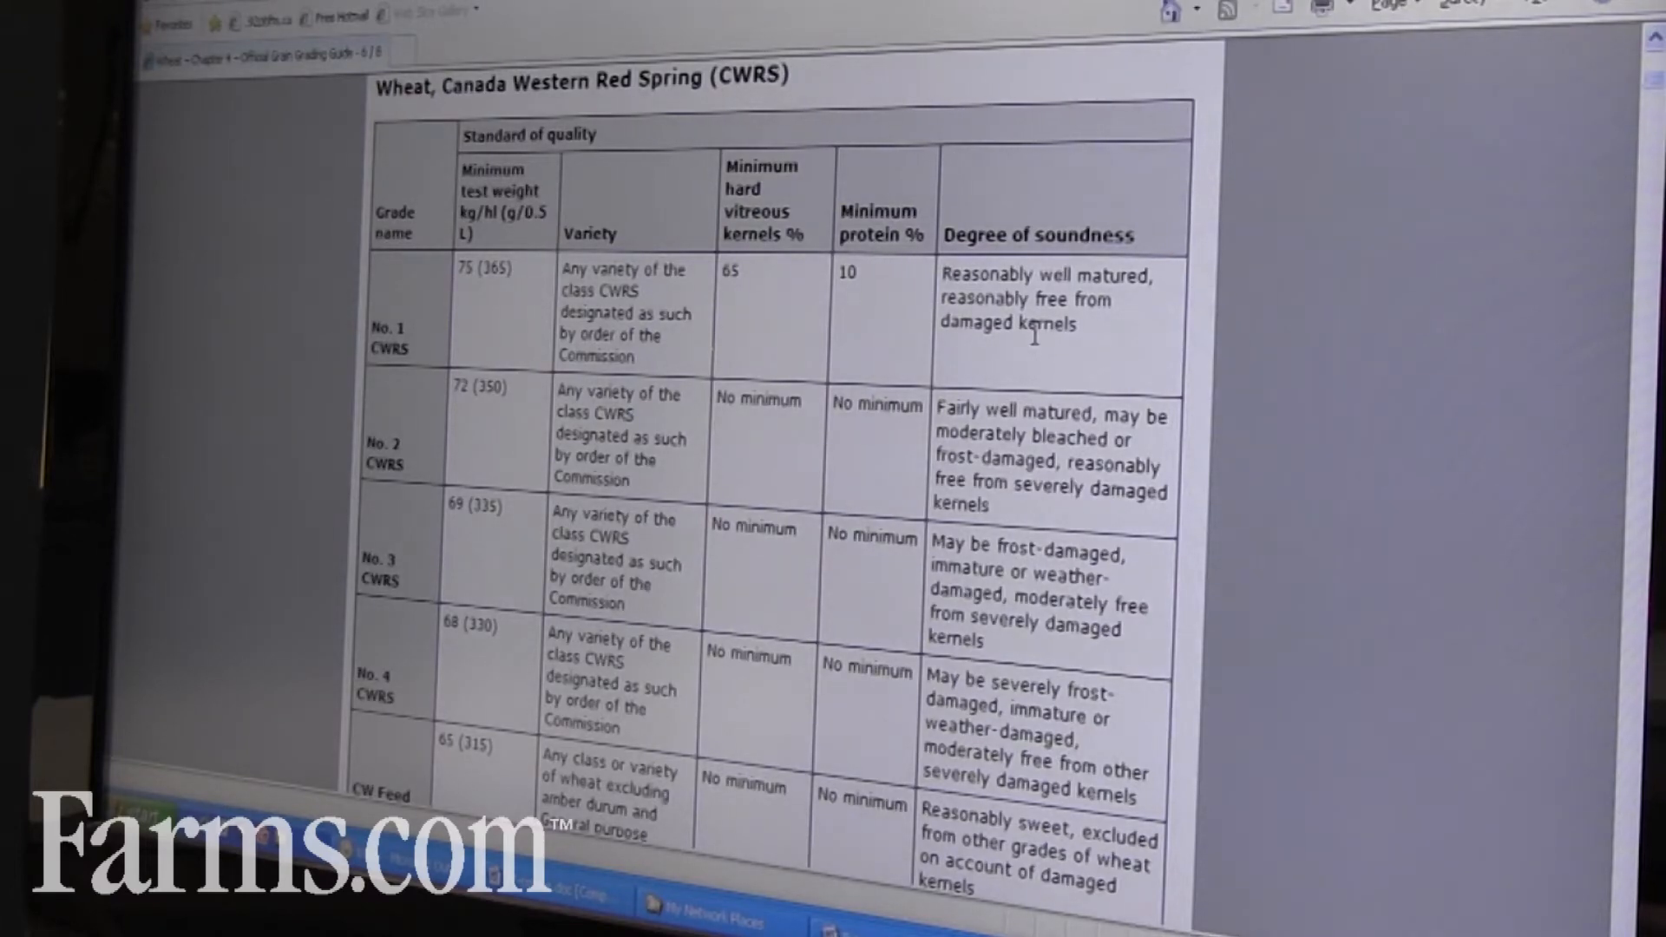
- Scroll the CWRS table through foreign material to the wheats of other classes limits
scroll("down", 3)
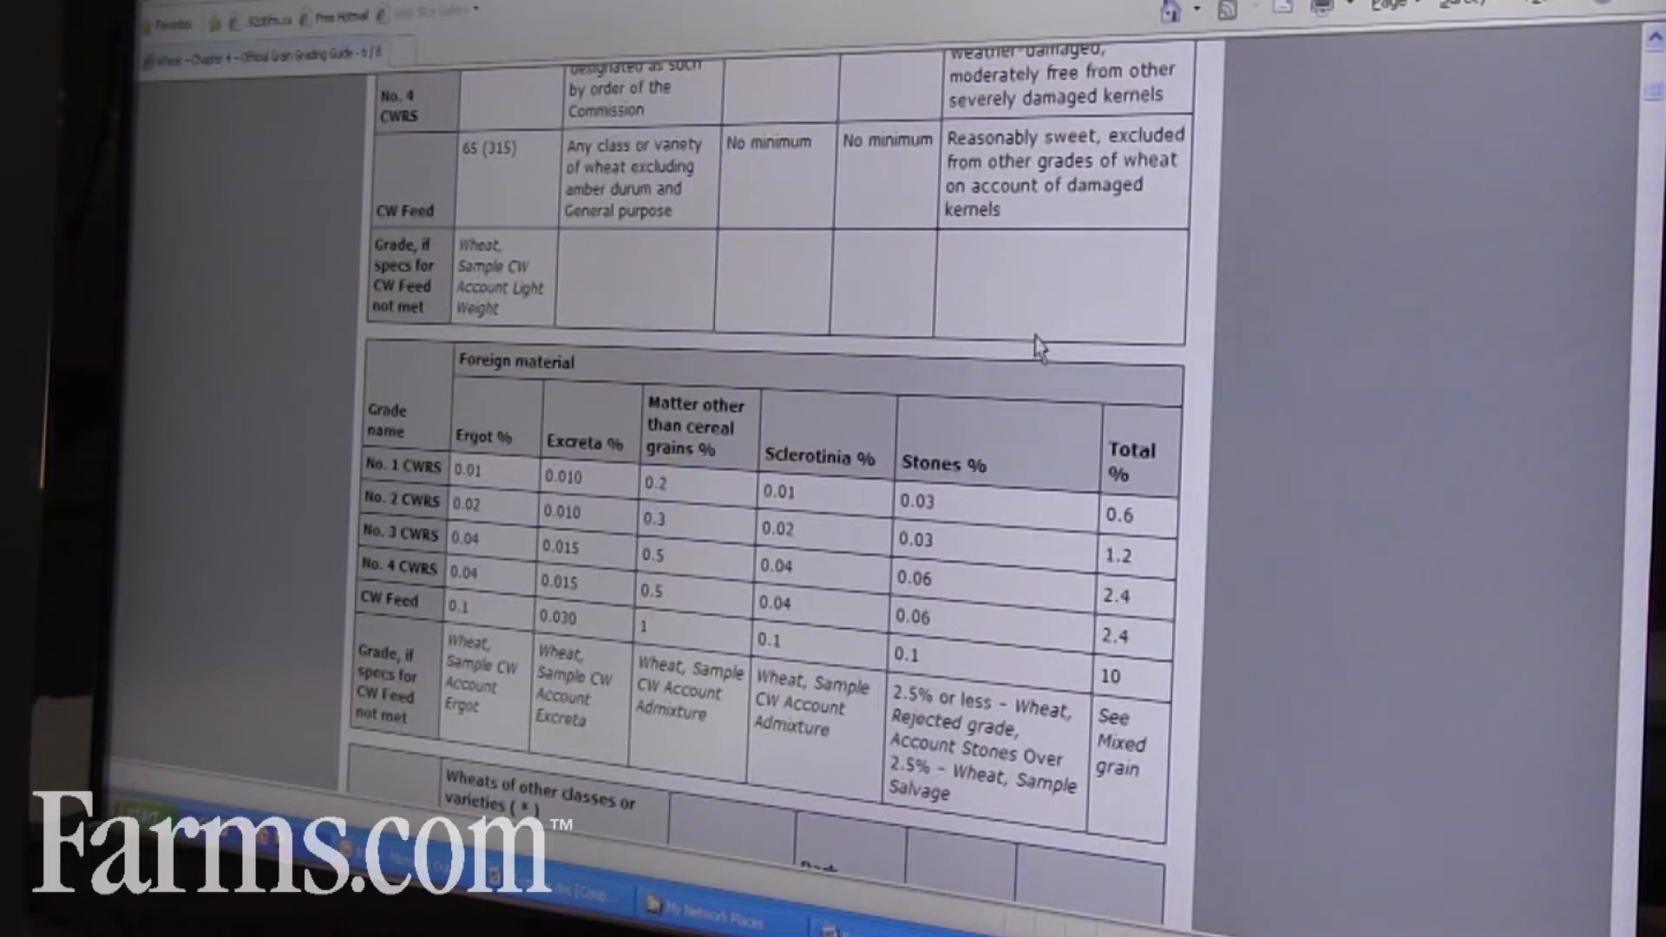
scroll("down", 3)
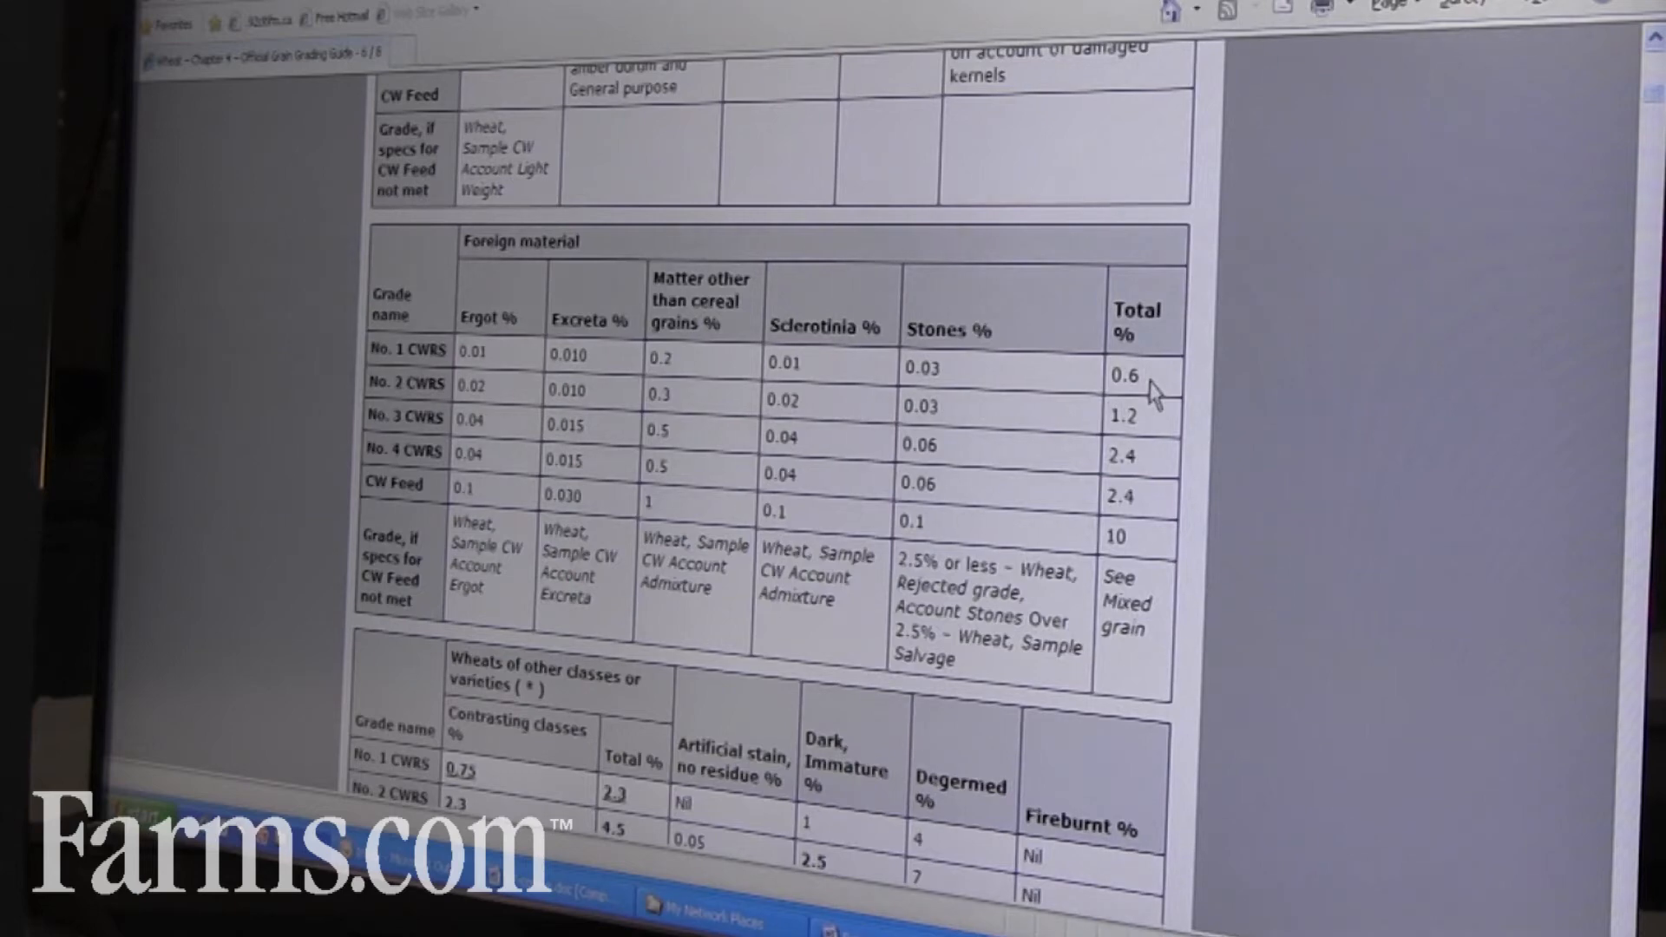
mouse_move(1154, 413)
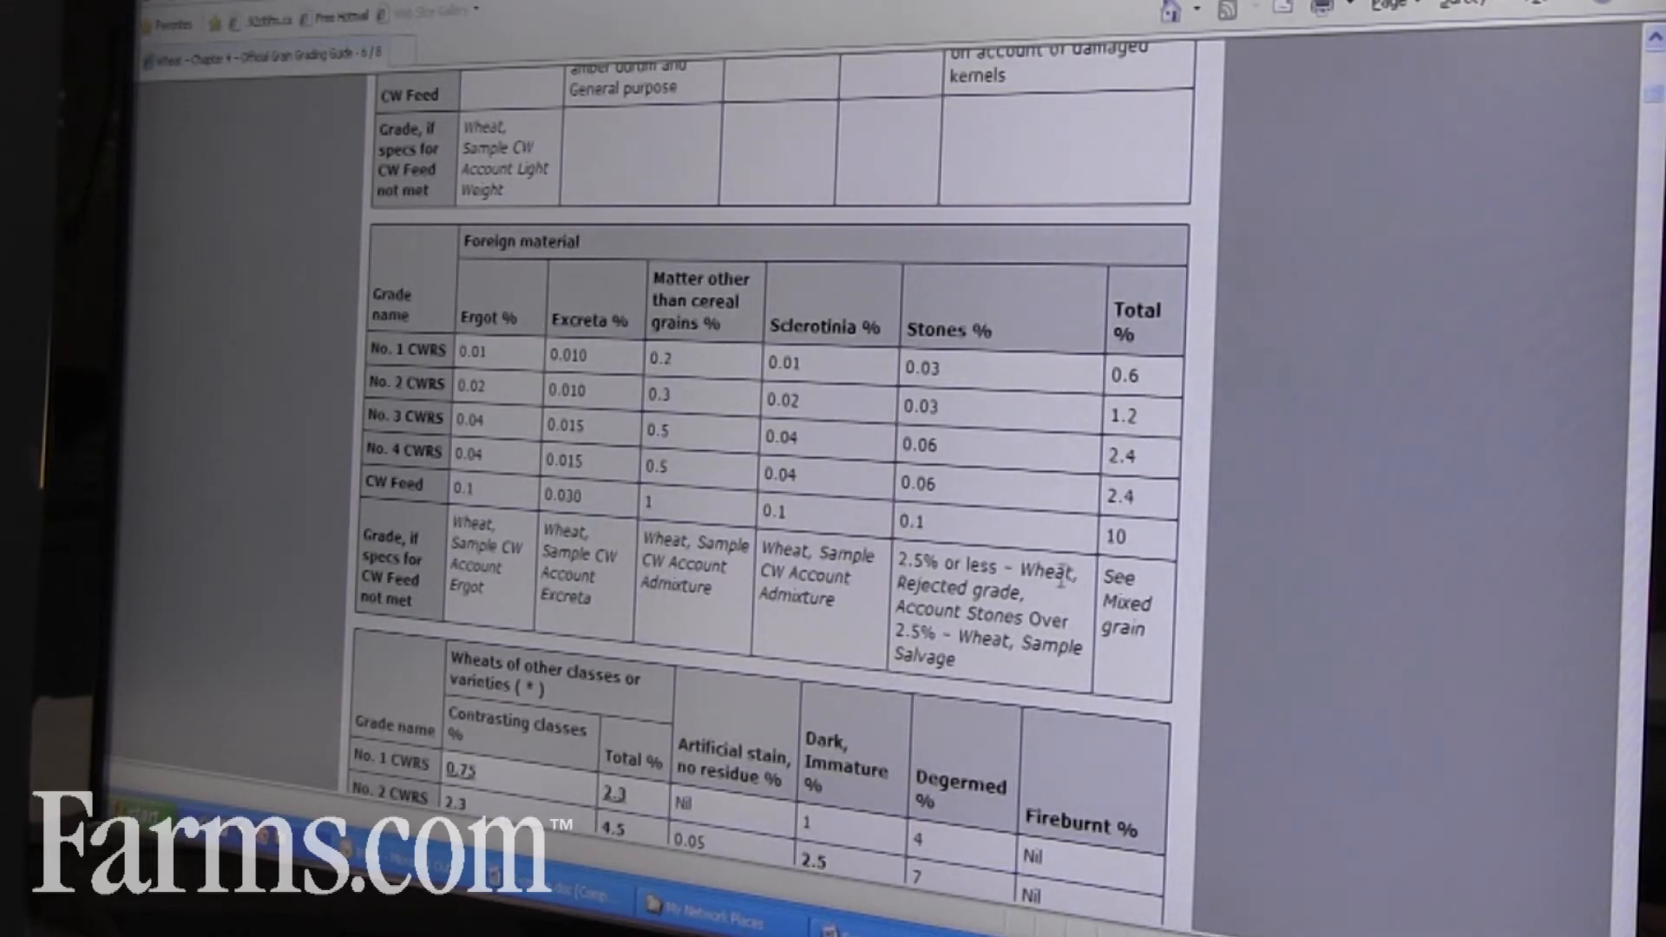
scroll("down", 3)
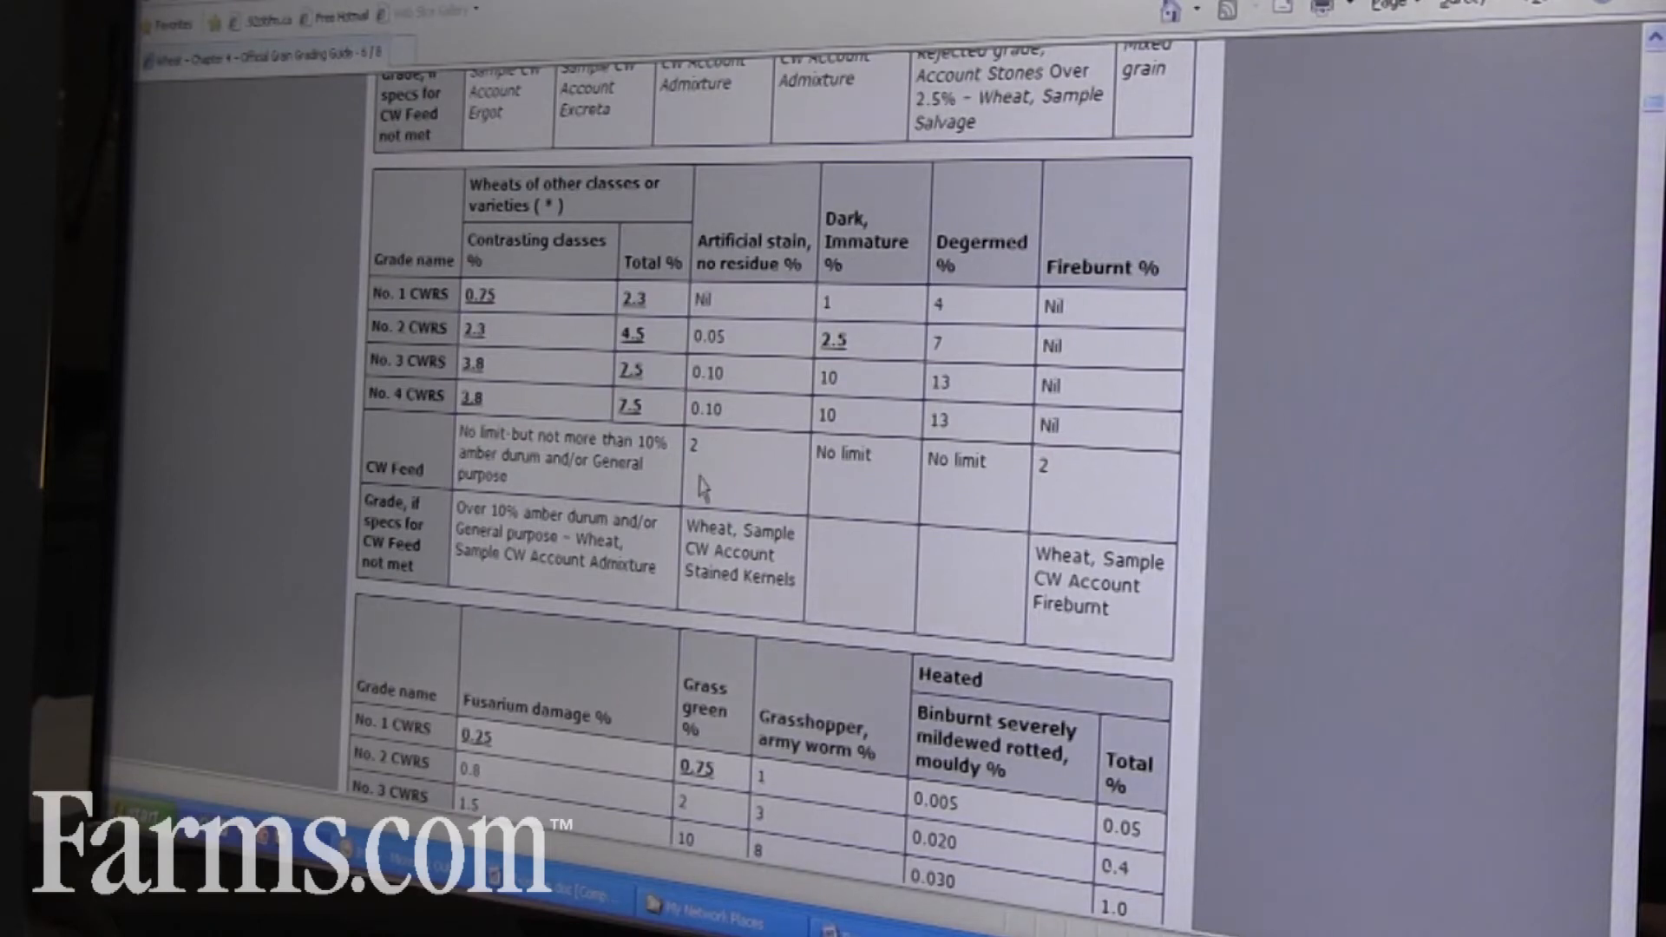
- Scroll through the CWRS fusarium damage and heated kernel columns
scroll("down", 3)
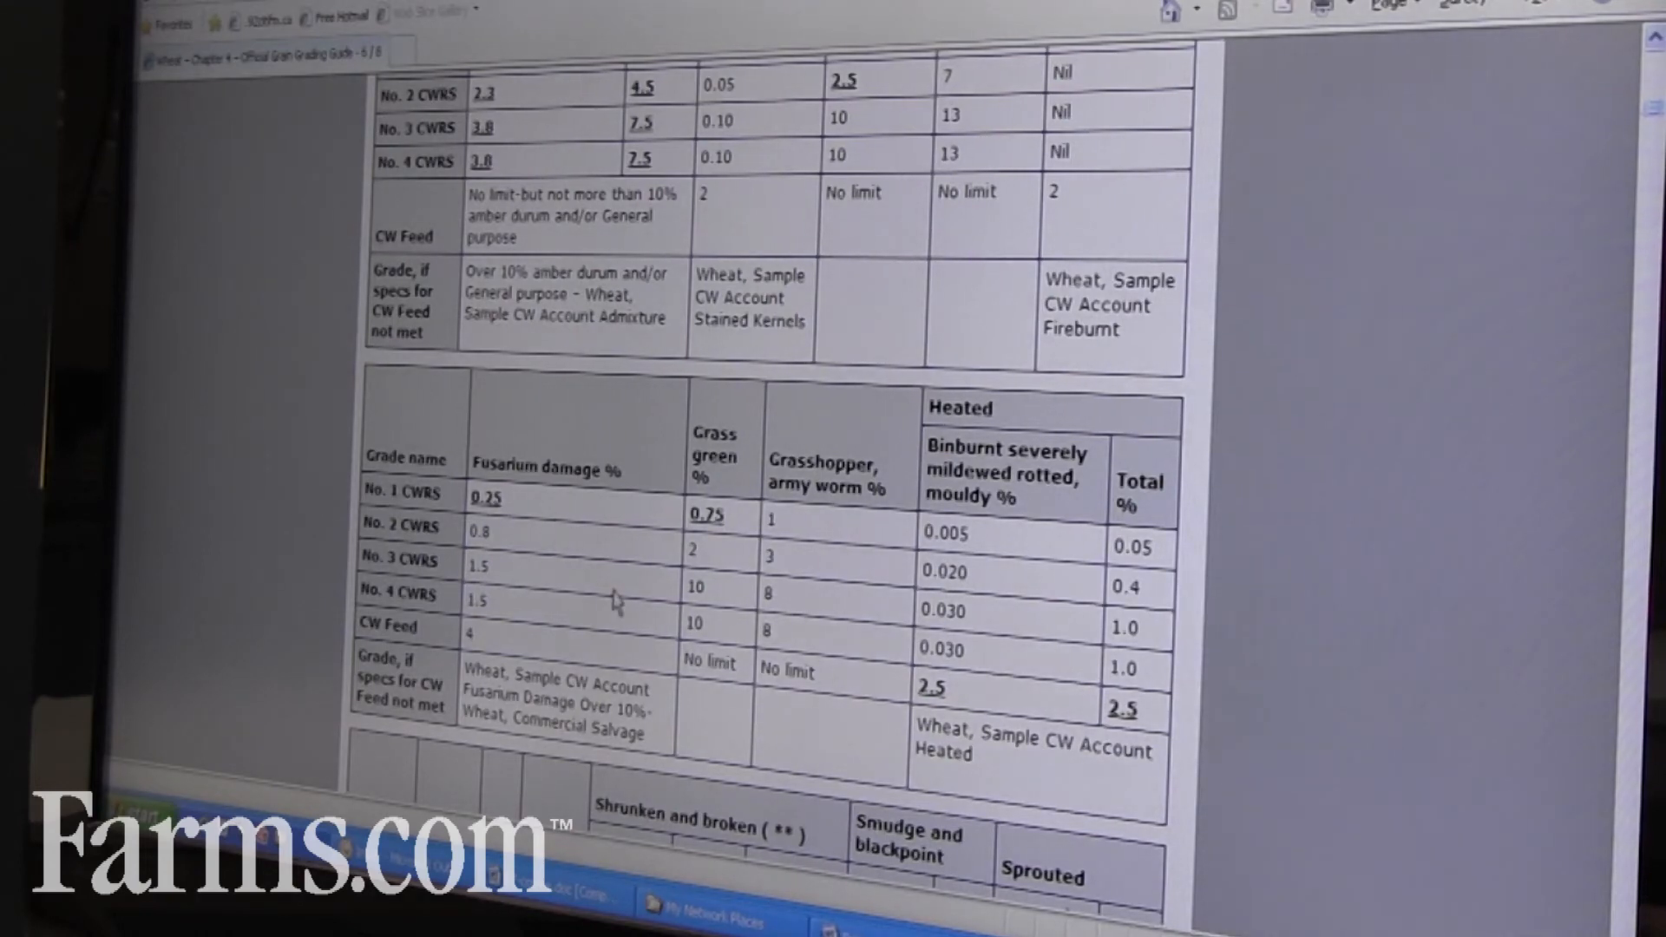
scroll("down", 3)
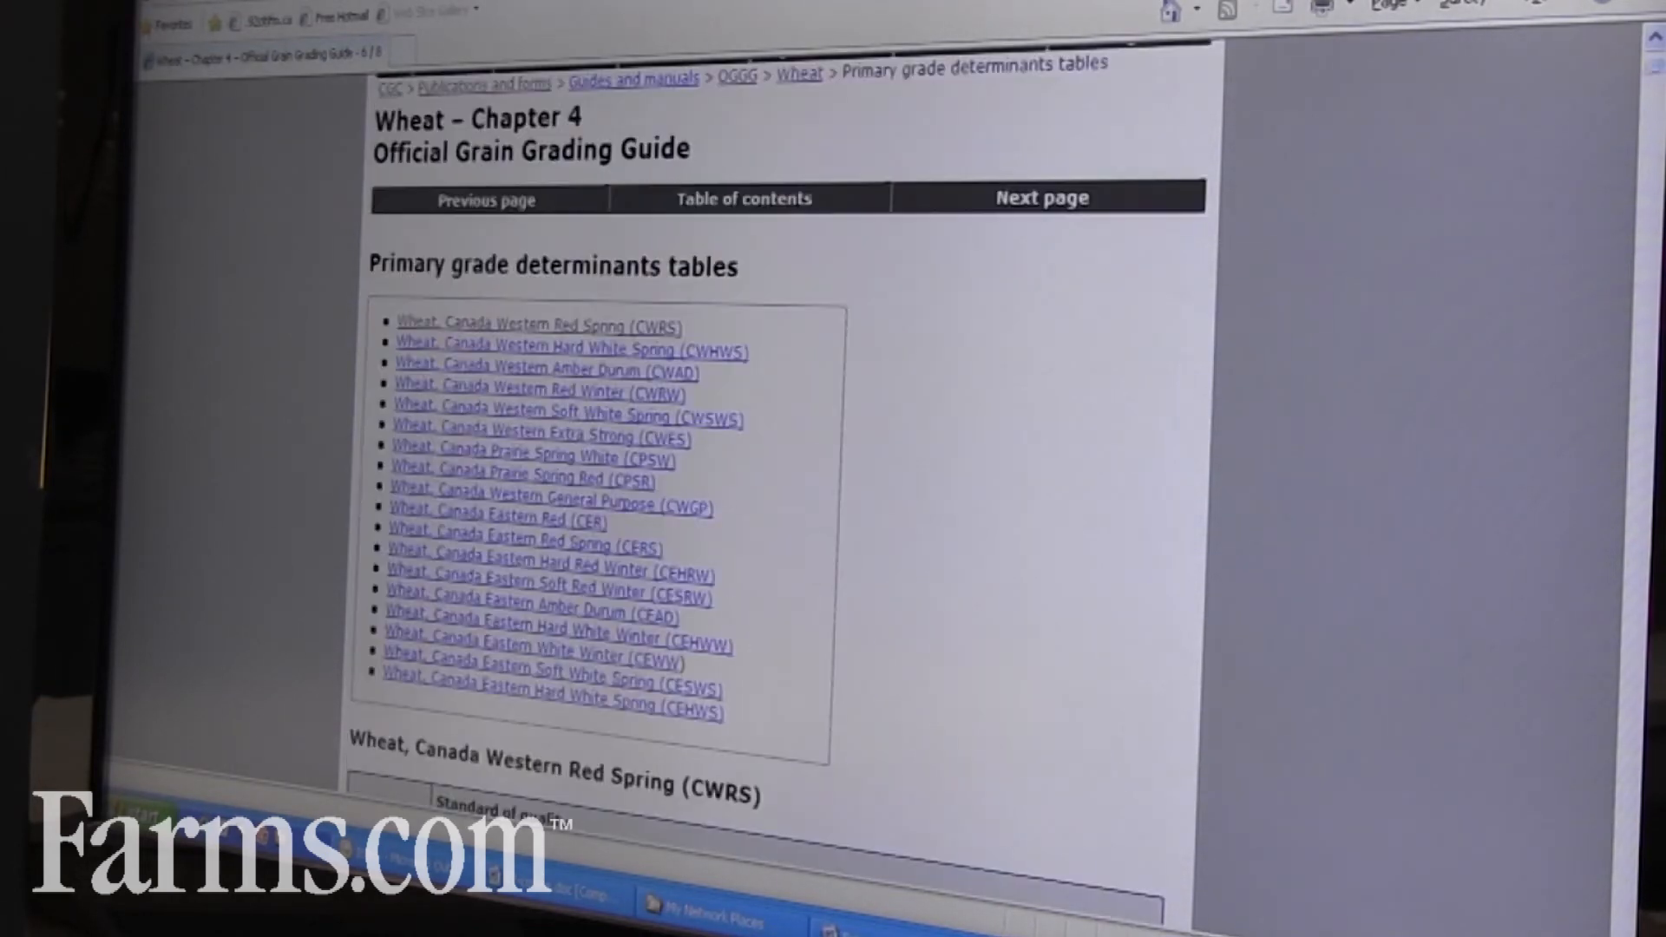
- Return to the home page and scroll to the What's new and Most requested lists
left_click(744, 197)
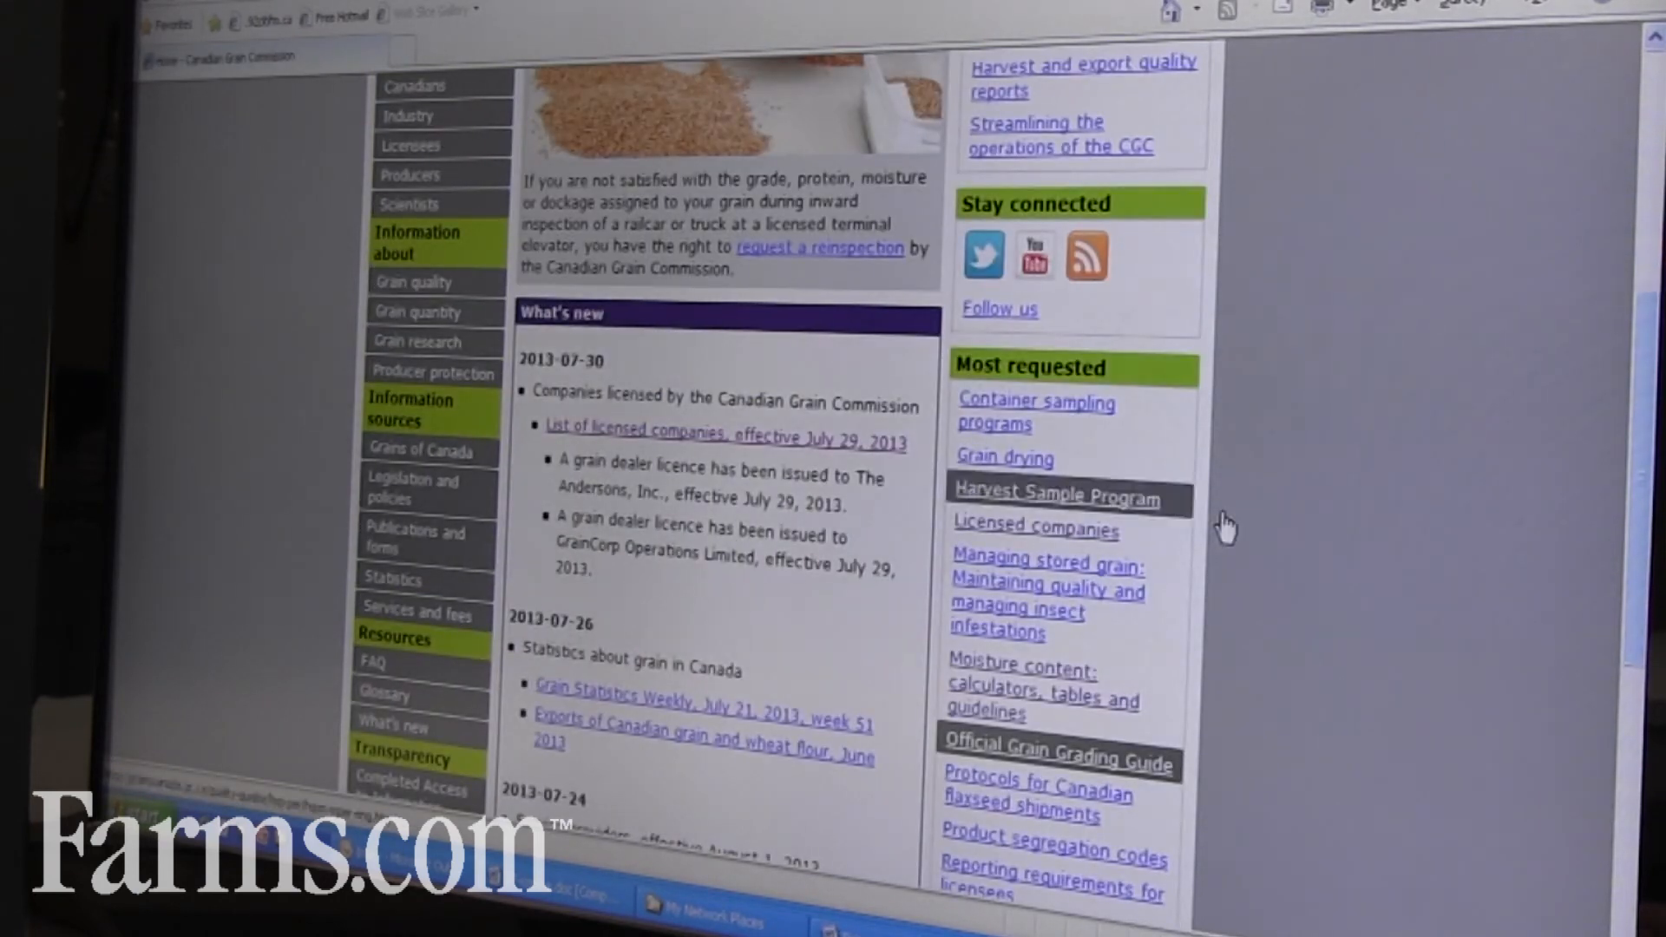
scroll("down", 3)
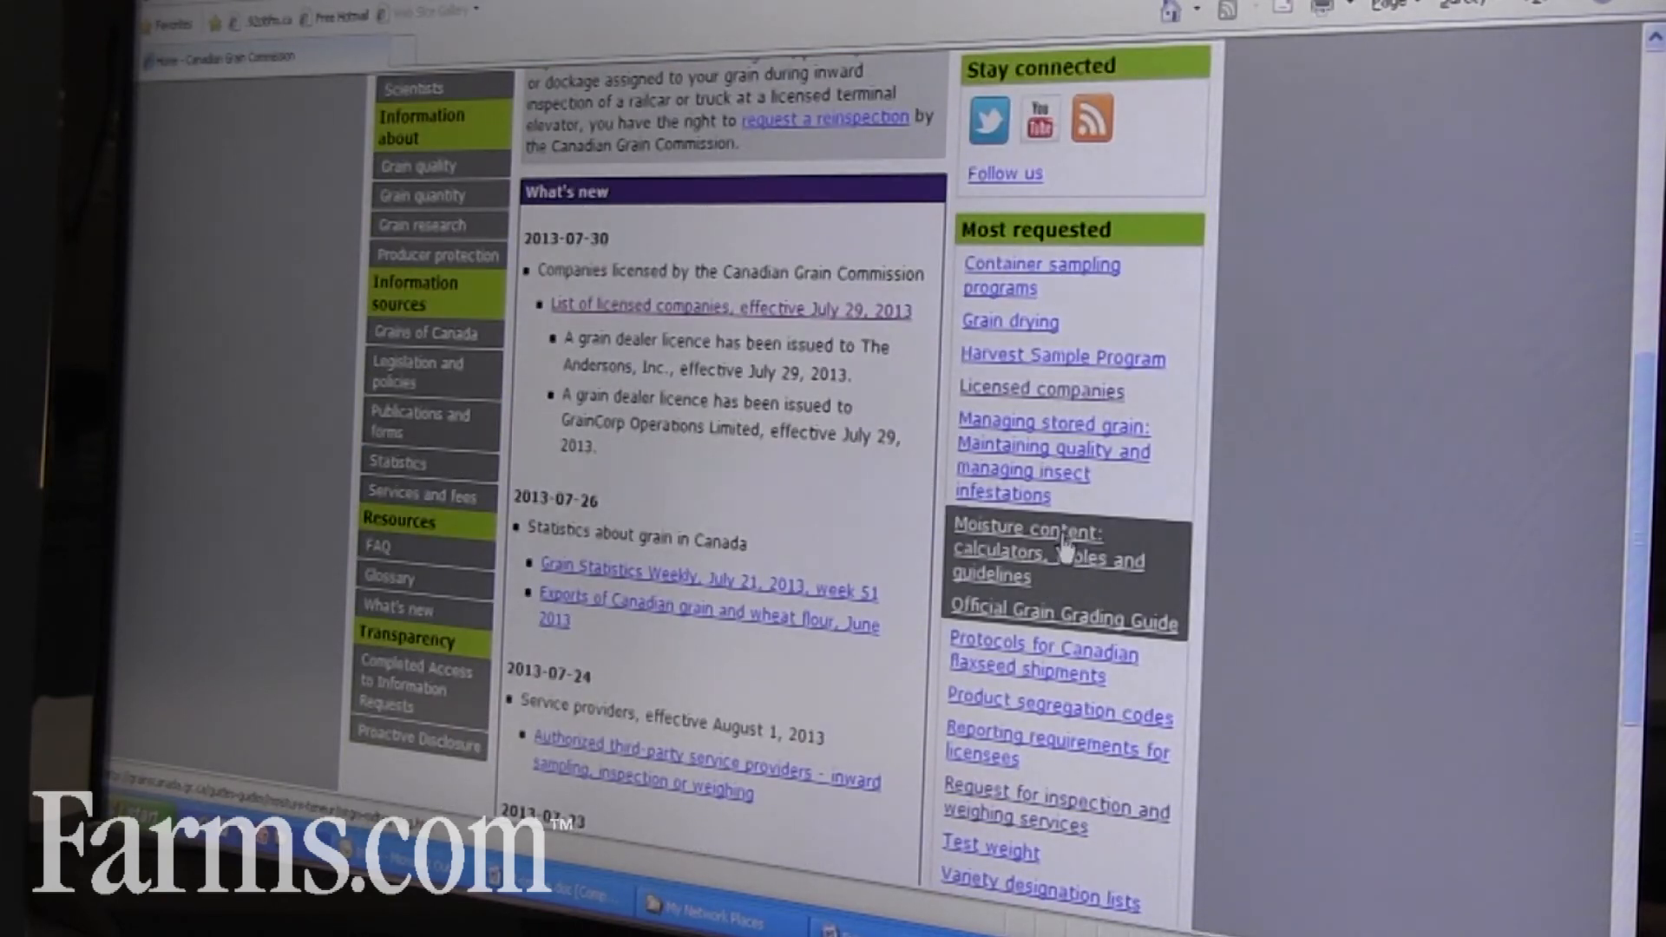
mouse_move(1055, 583)
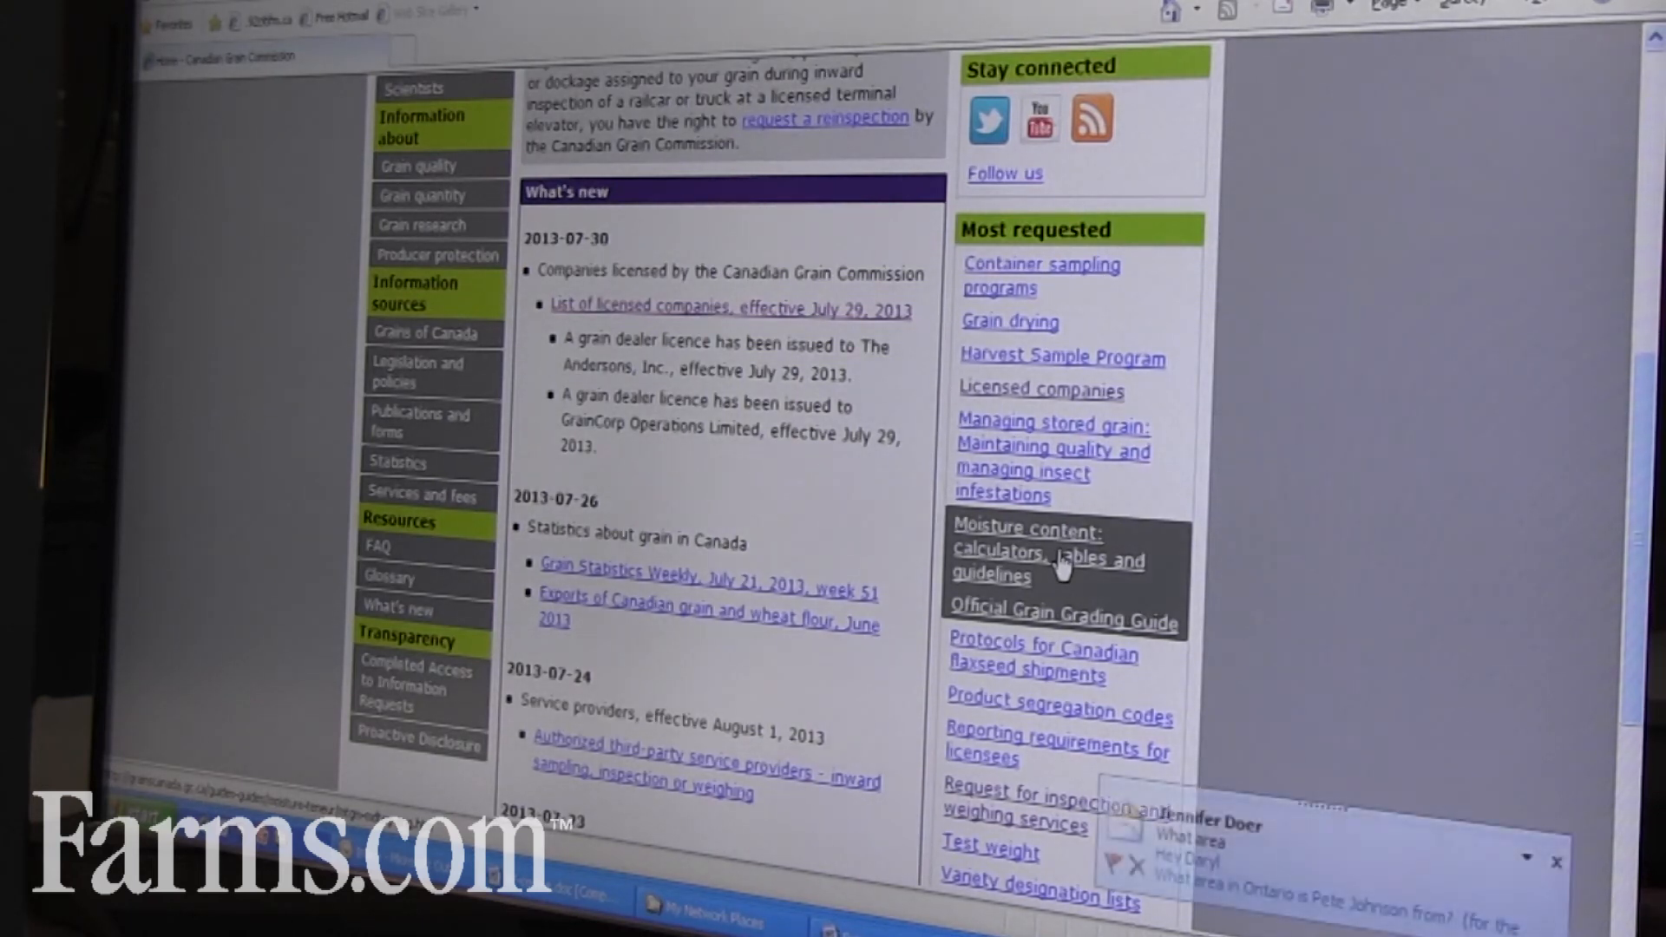
mouse_move(1035, 333)
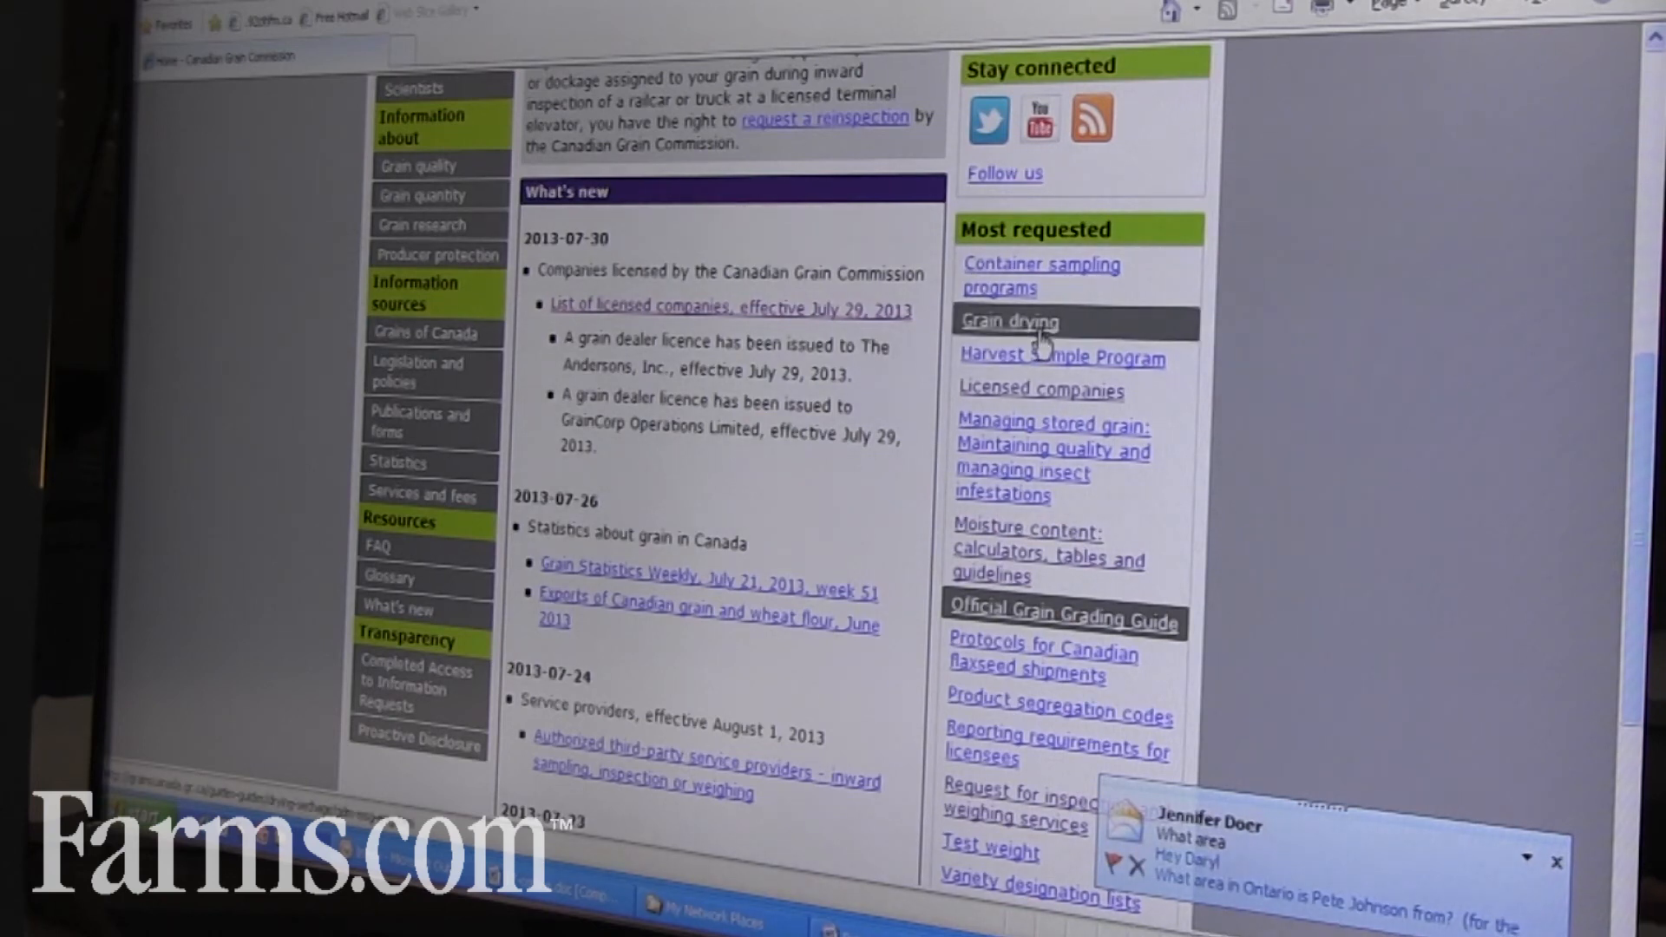